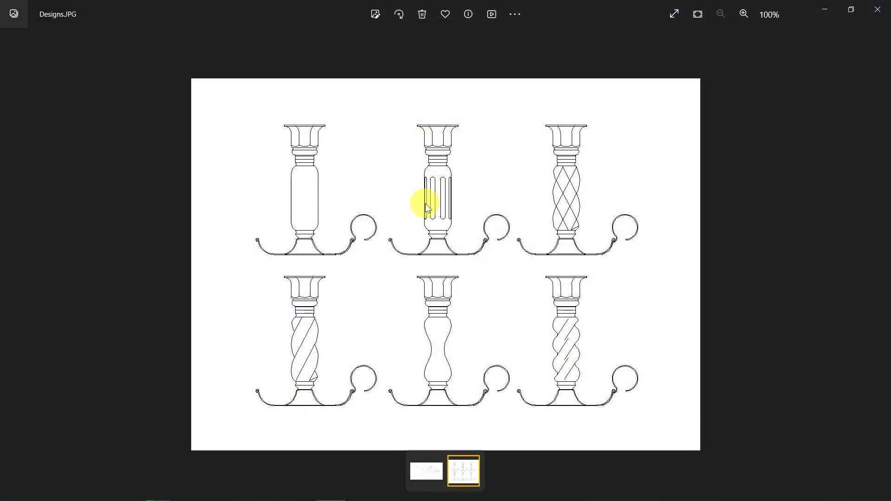
mouse_move(483, 319)
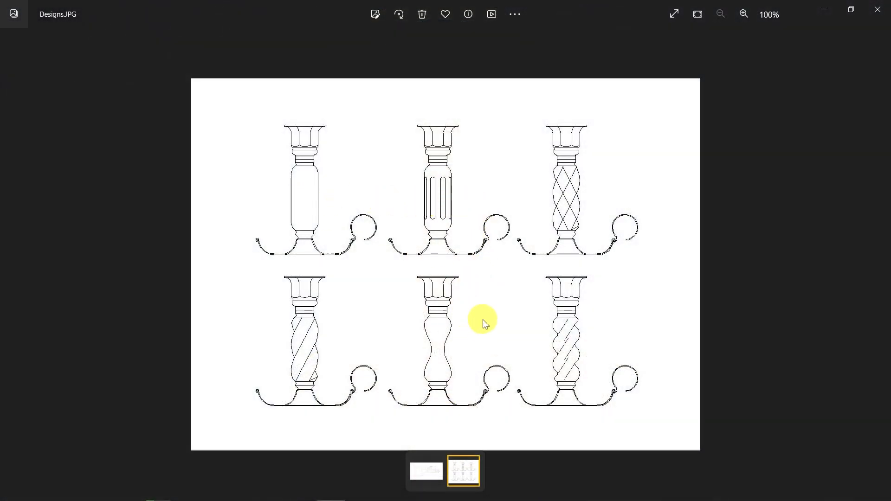
mouse_move(315, 162)
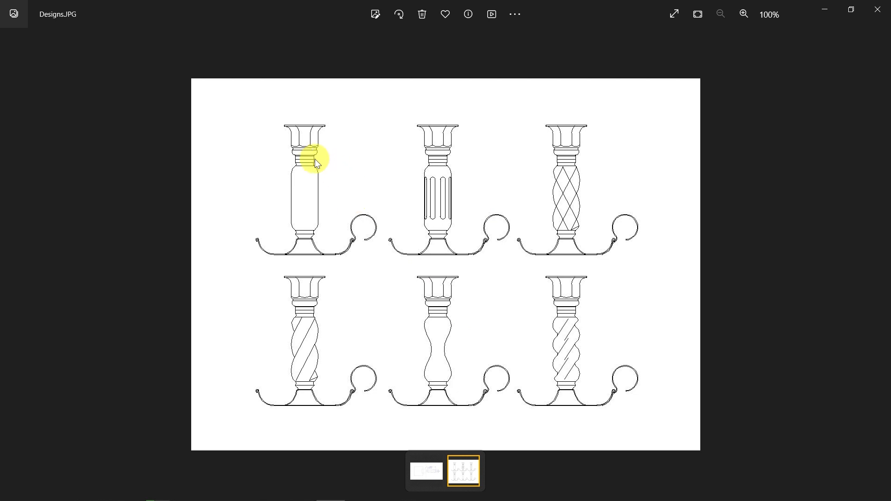
mouse_move(326, 232)
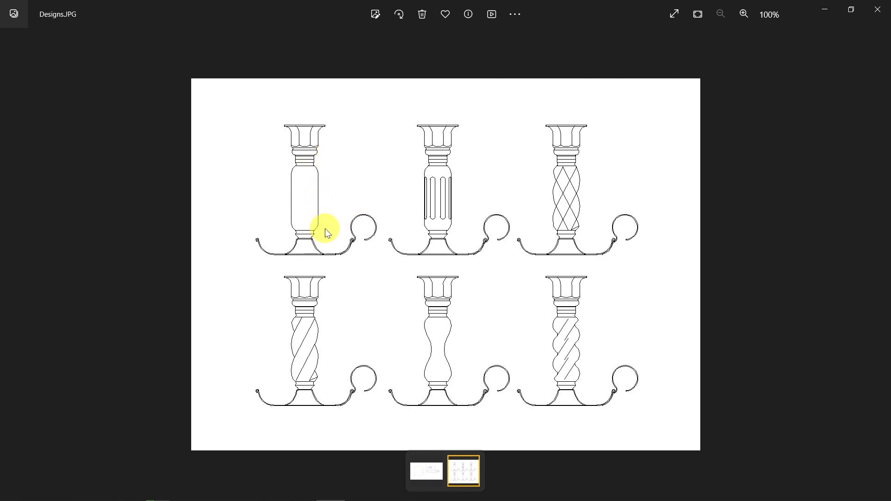
mouse_move(270, 325)
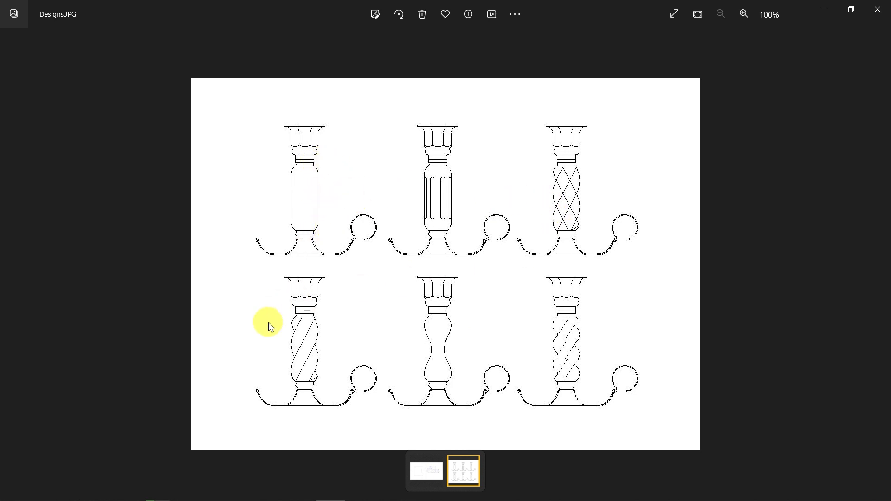
mouse_move(402, 181)
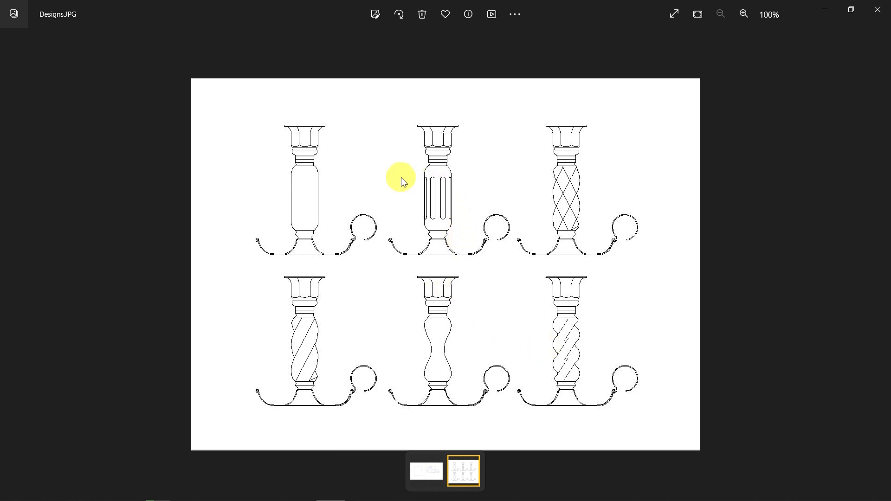
mouse_move(448, 176)
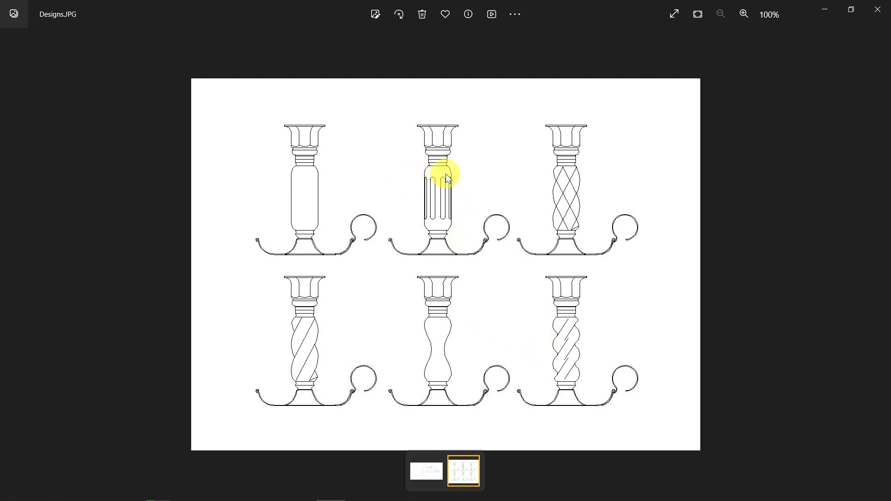
mouse_move(445, 222)
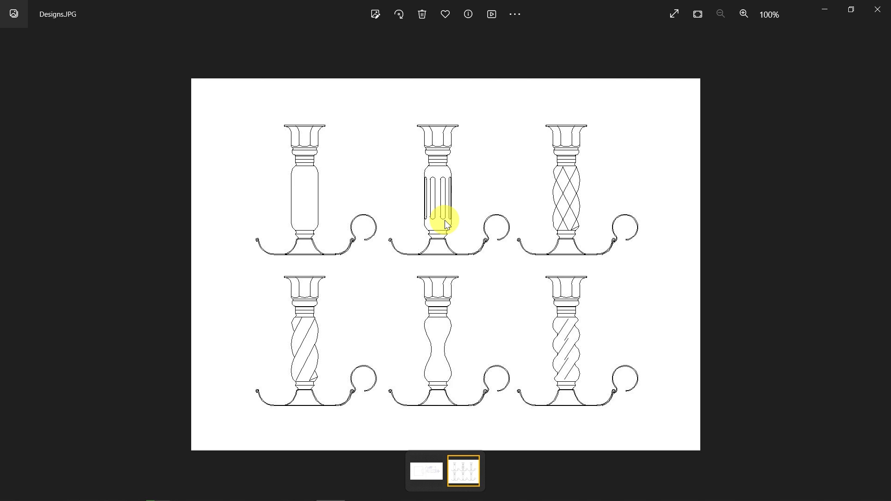
mouse_move(448, 341)
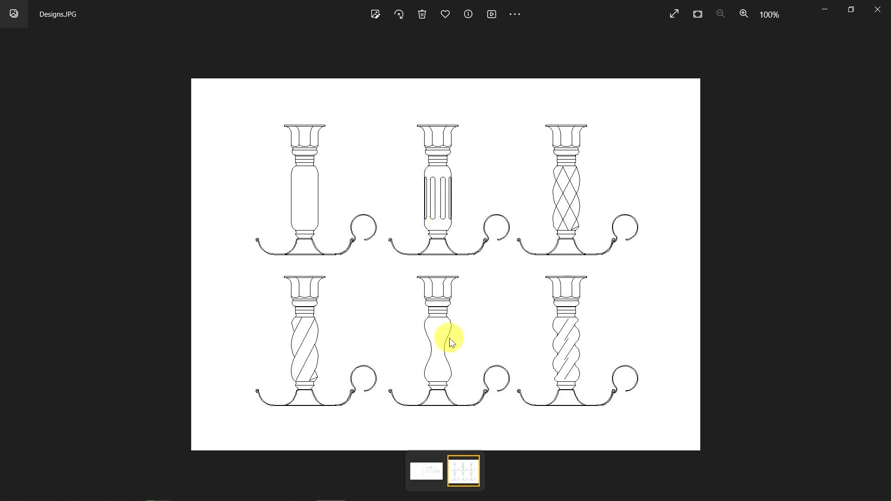
mouse_move(494, 338)
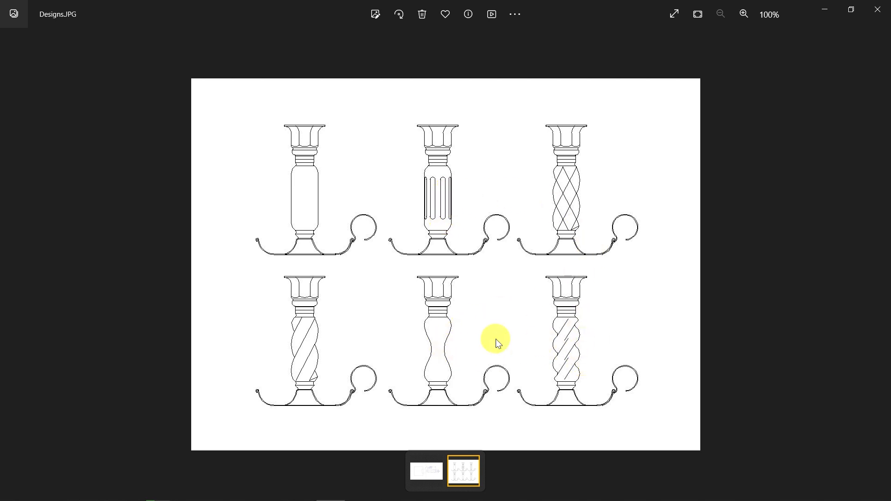
mouse_move(588, 186)
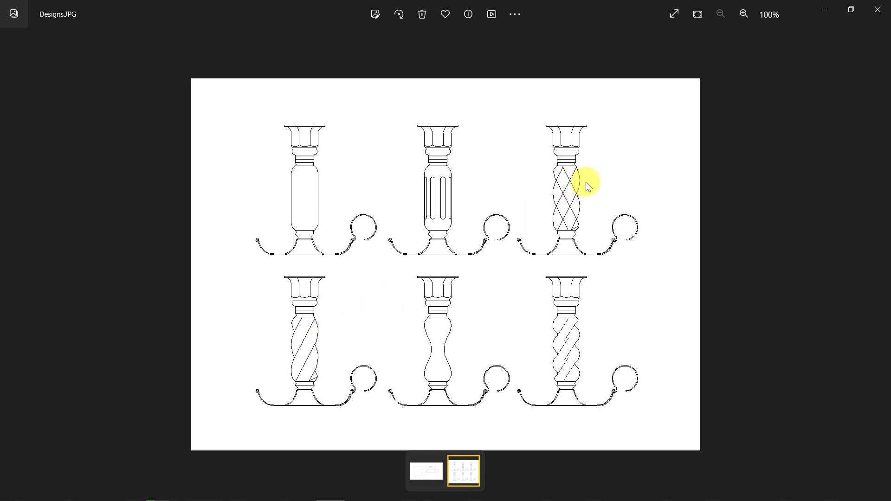
mouse_move(324, 347)
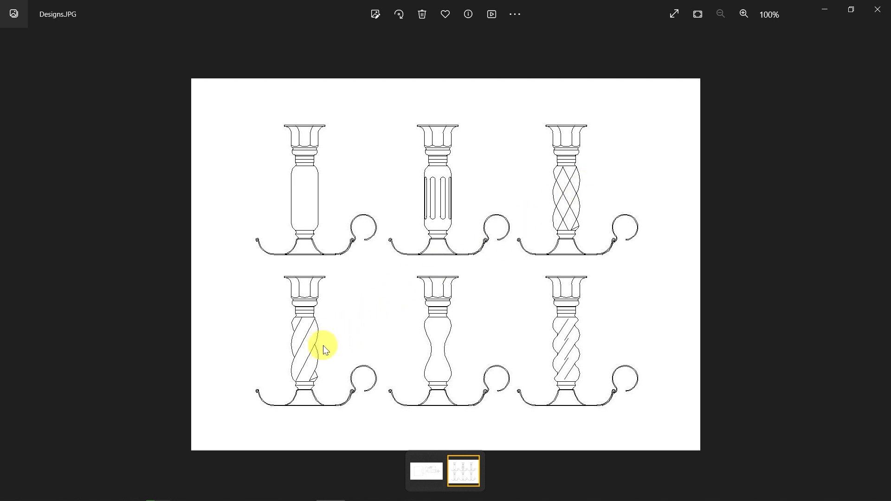
mouse_move(343, 325)
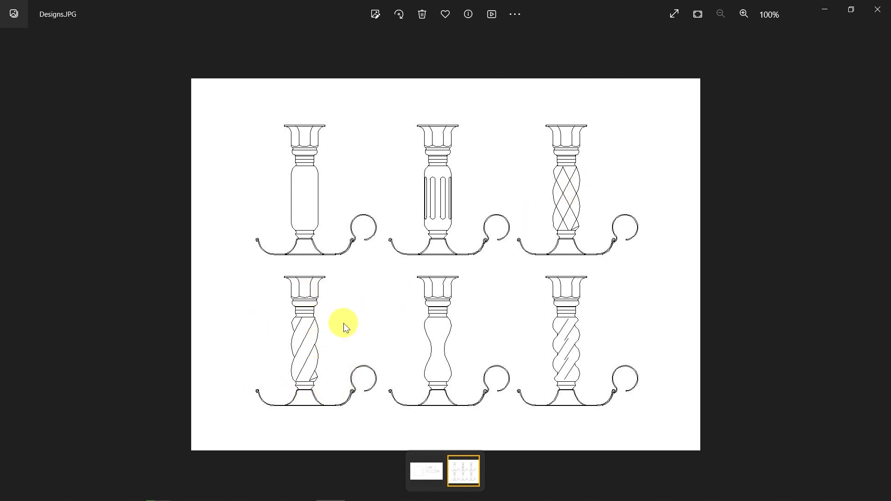
mouse_move(326, 347)
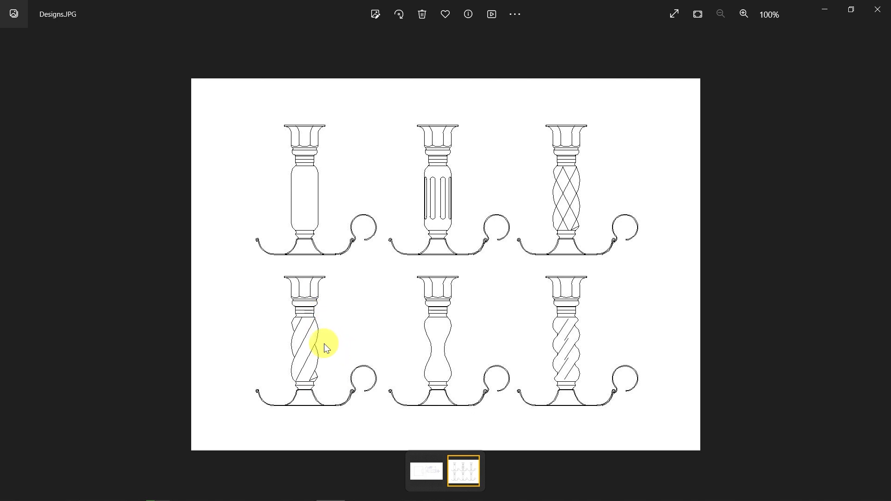
mouse_move(324, 489)
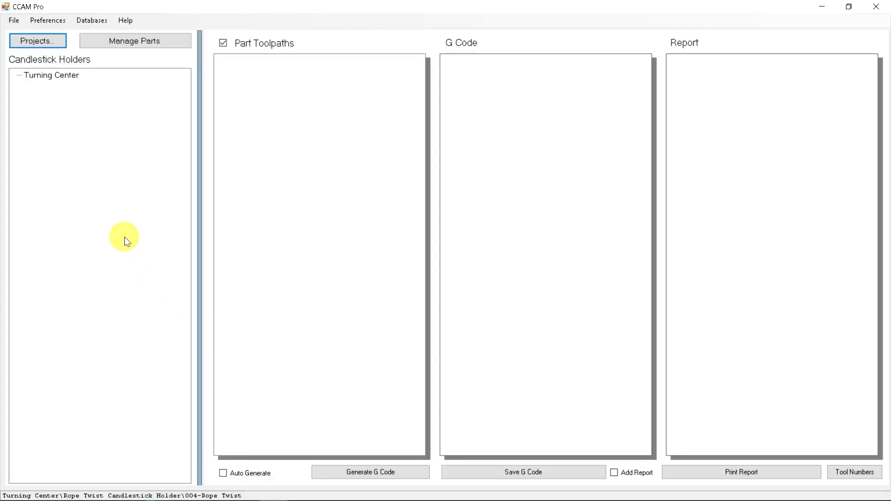
mouse_move(100, 153)
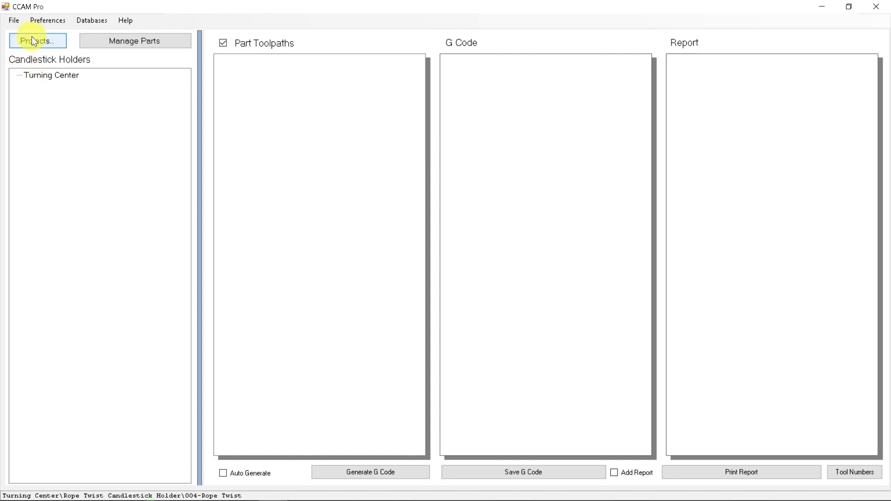
Step: Load the Candlestick Holders project from the saved projects list
left_click(38, 41)
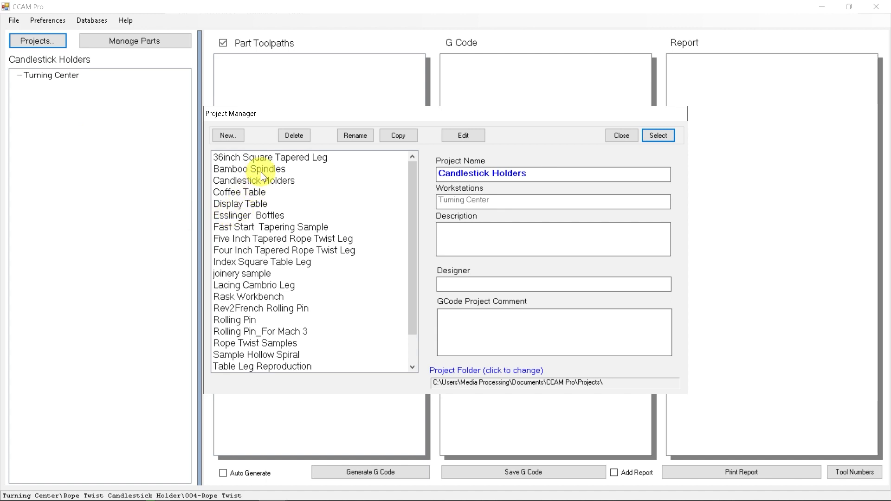
left_click(657, 135)
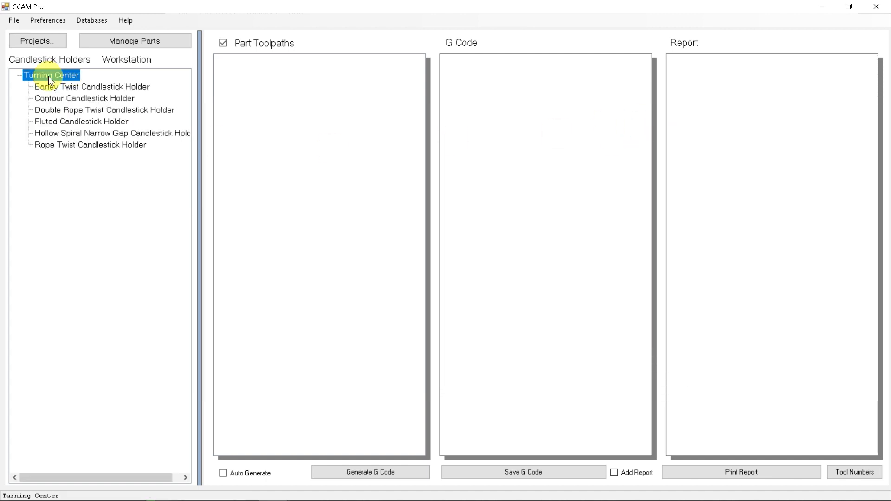
mouse_move(88, 167)
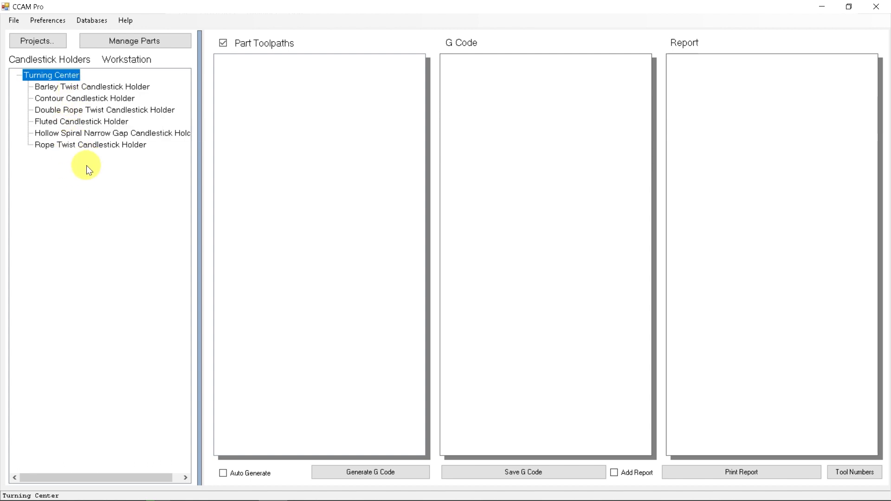
mouse_move(86, 168)
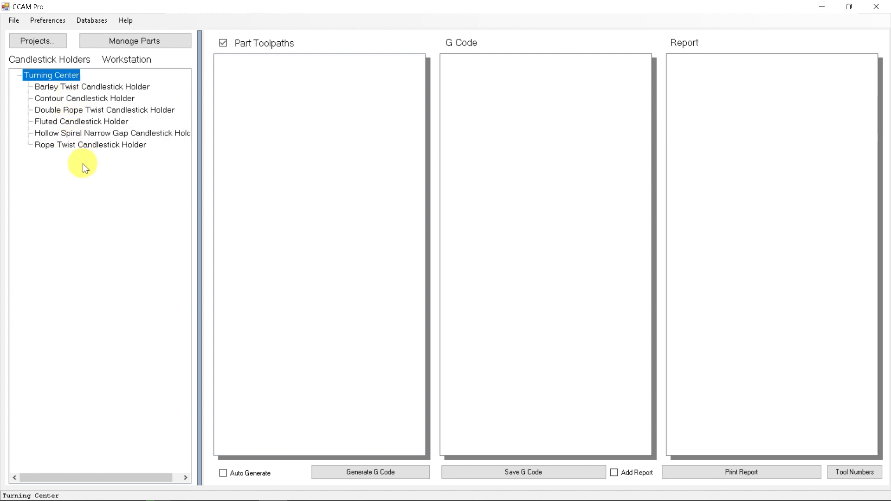
Step: Select Rope Twist Candlestick Holder to list toolpaths 001 Round main Body through 005 Cut Mark
left_click(90, 145)
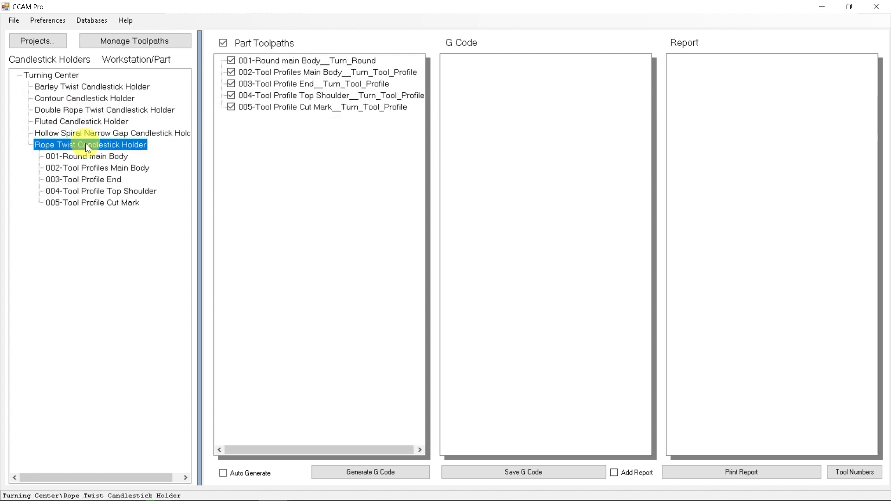
mouse_move(88, 159)
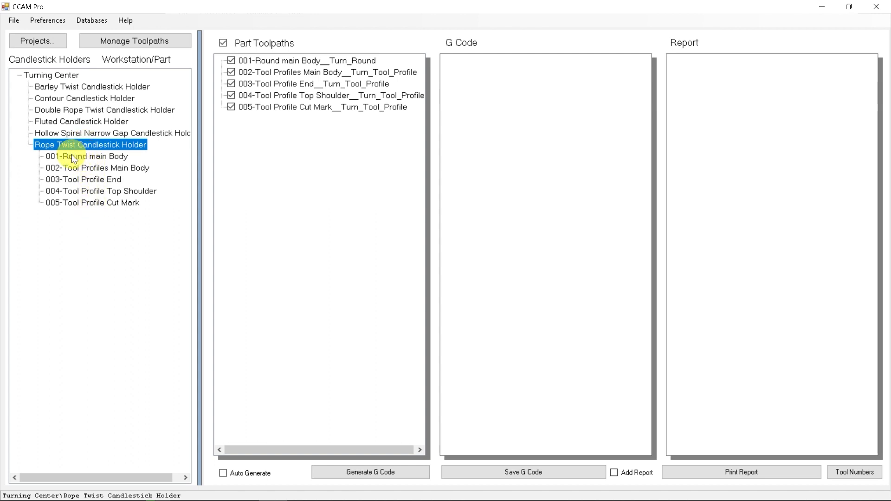
mouse_move(89, 172)
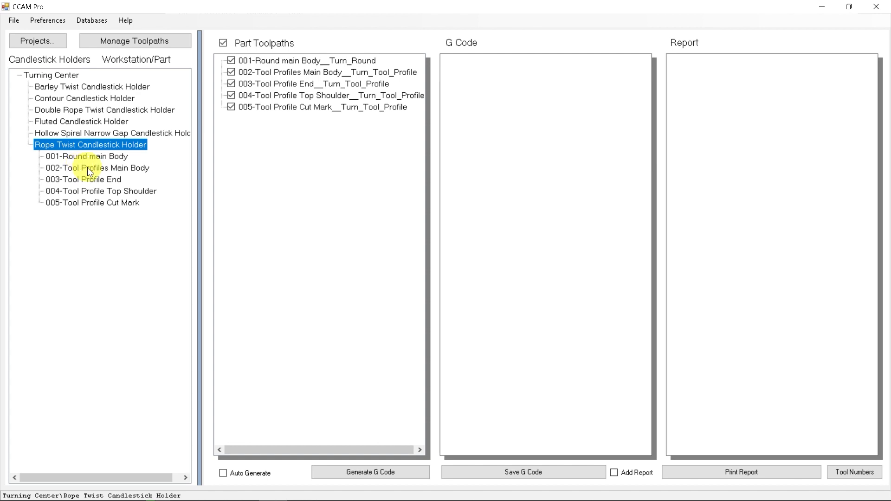
mouse_move(84, 198)
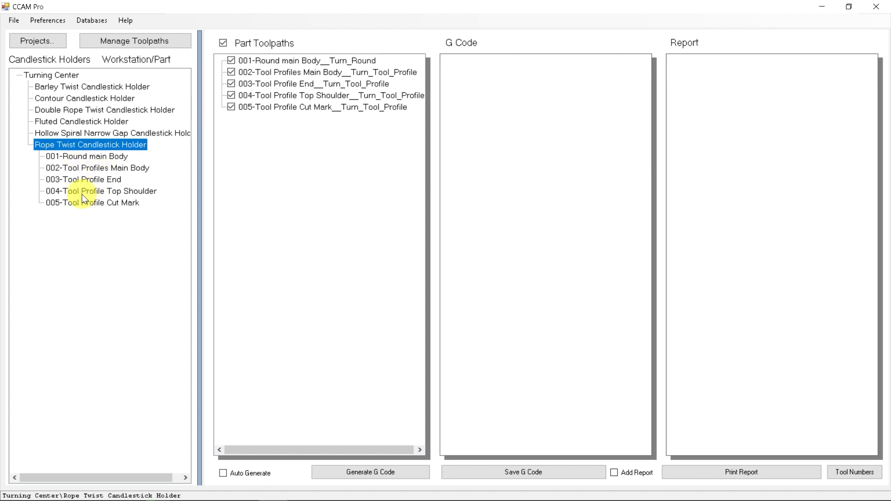
mouse_move(93, 212)
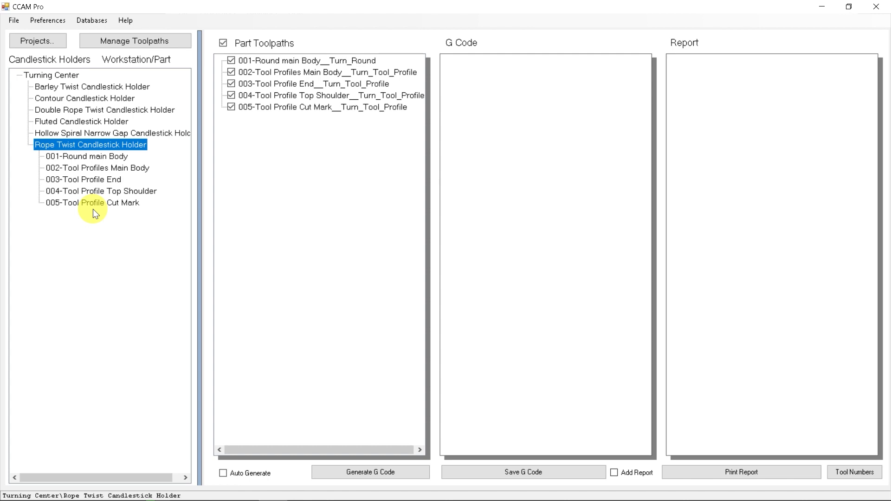
mouse_move(91, 179)
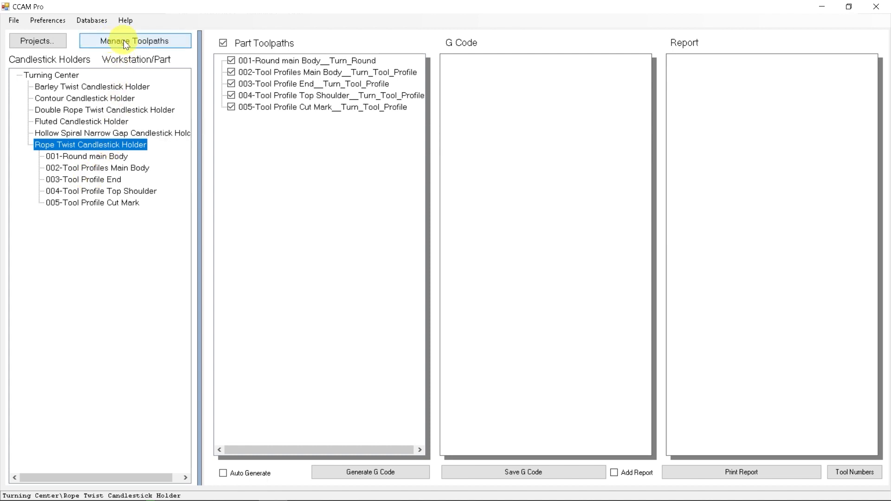
Step: Add the Spiral Rope Twist.txt template toolpath and move it up to position 004
left_click(134, 40)
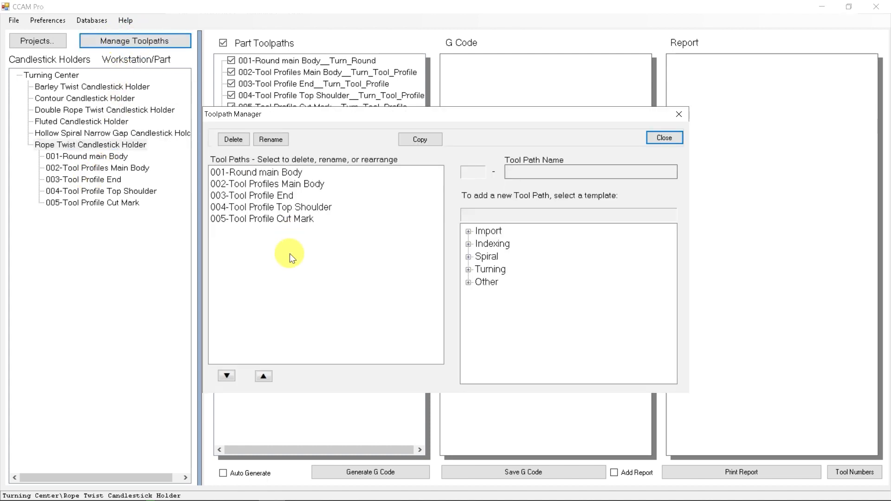
mouse_move(278, 260)
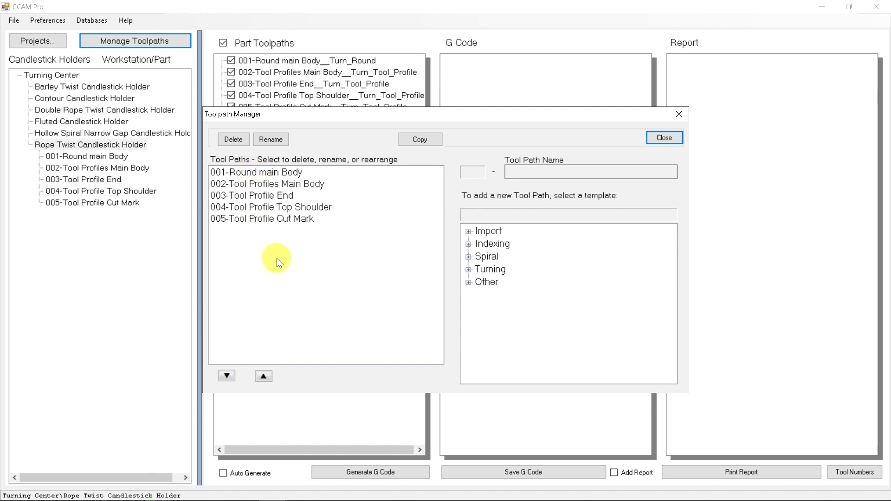
mouse_move(470, 260)
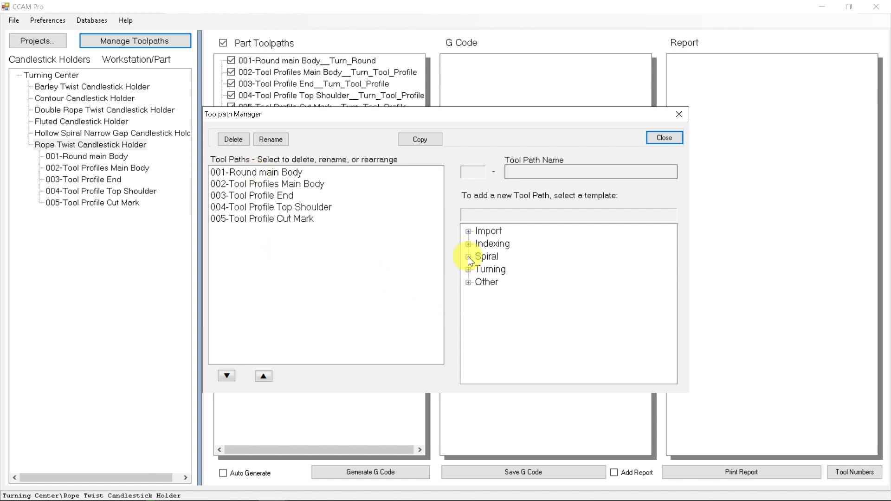
left_click(514, 294)
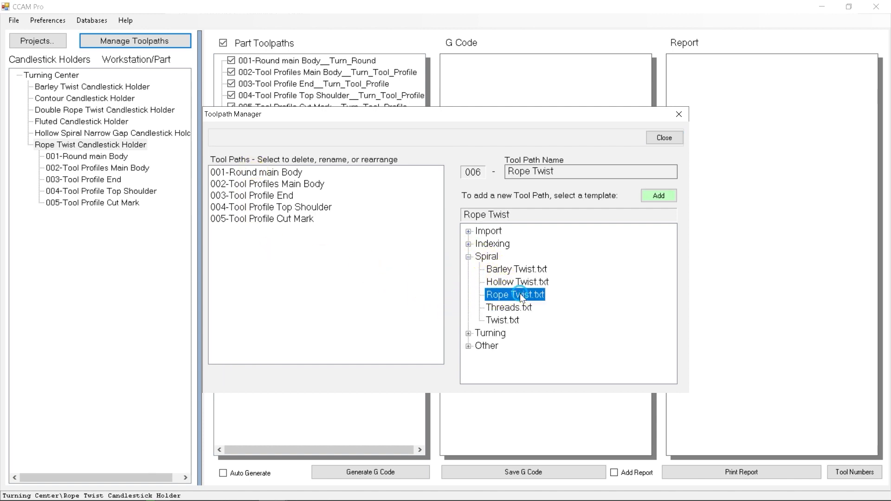
mouse_move(658, 195)
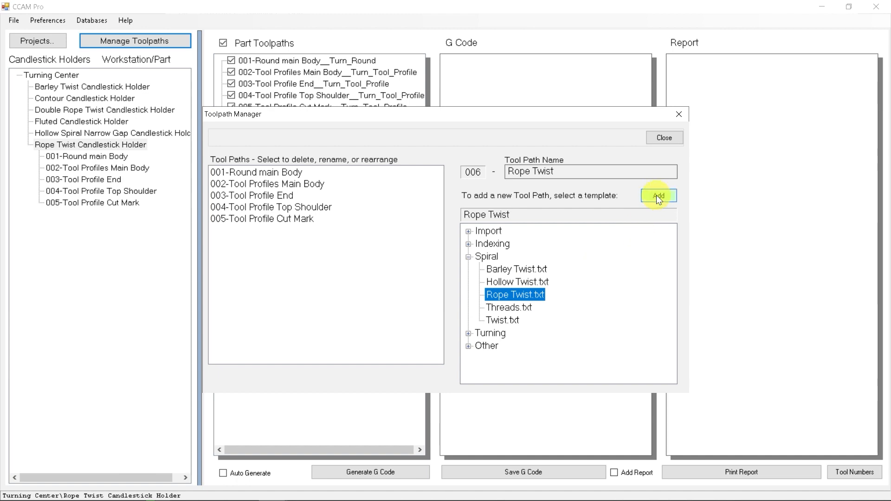
left_click(658, 196)
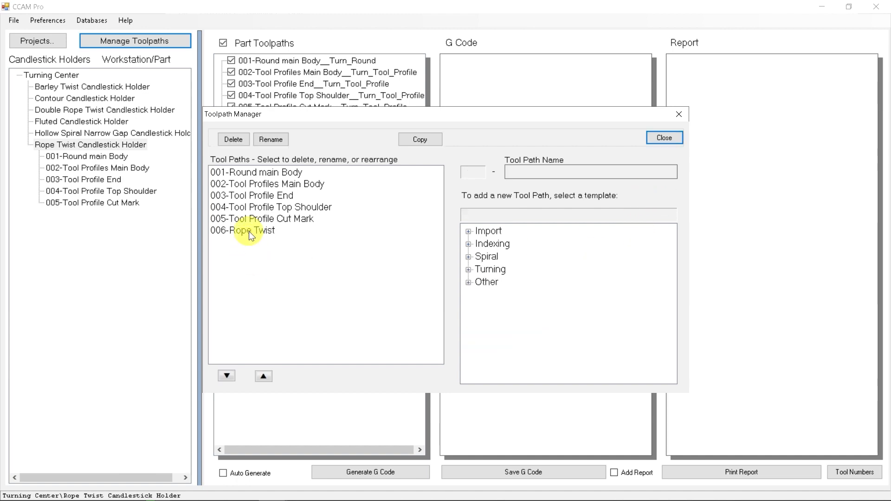
left_click(243, 230)
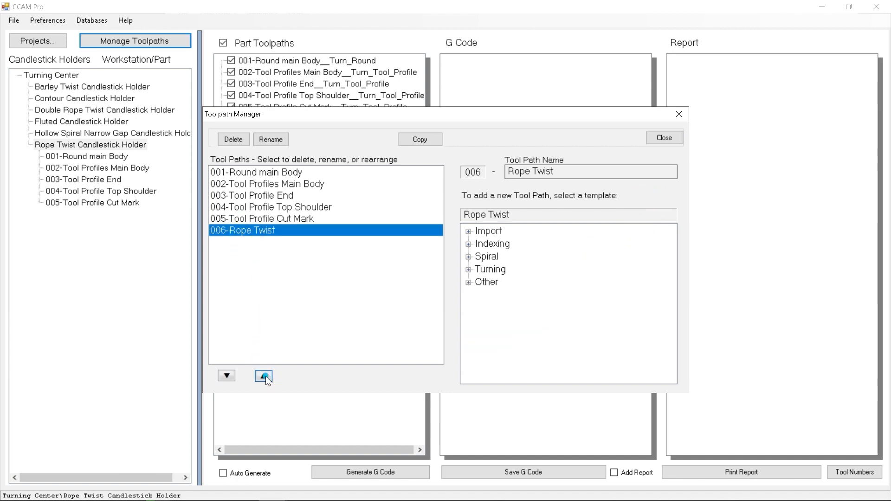
left_click(263, 375)
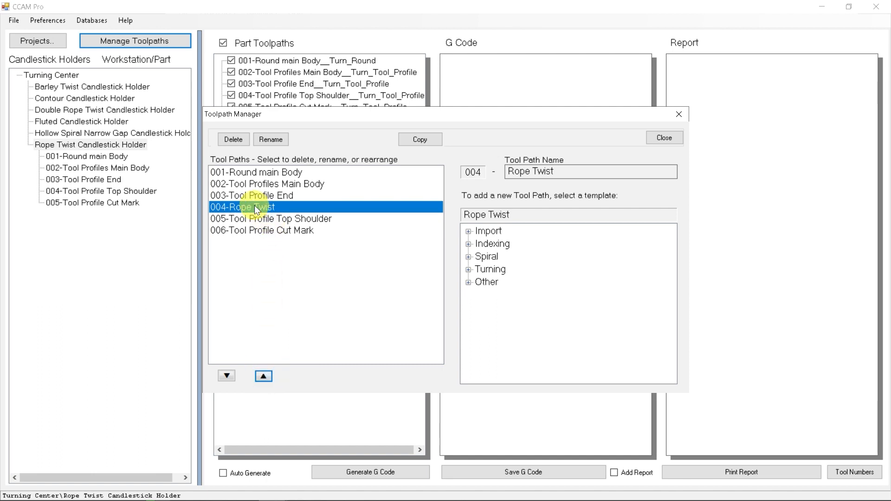
mouse_move(275, 222)
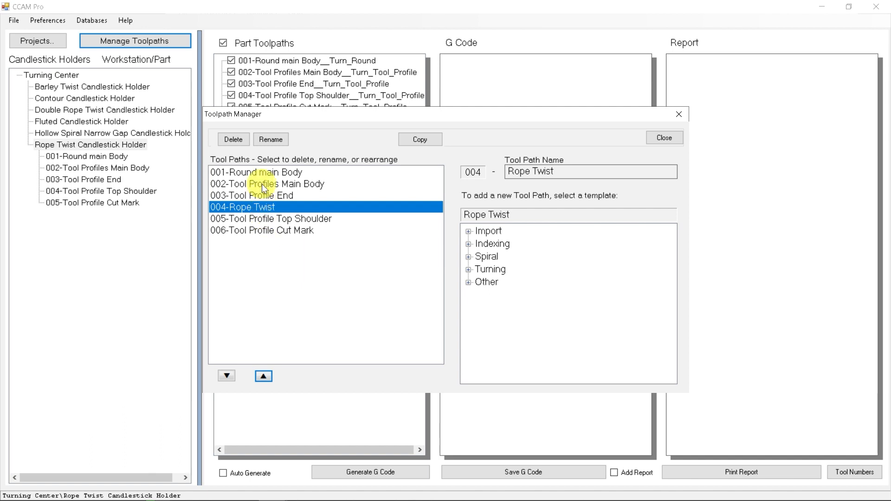
mouse_move(460, 263)
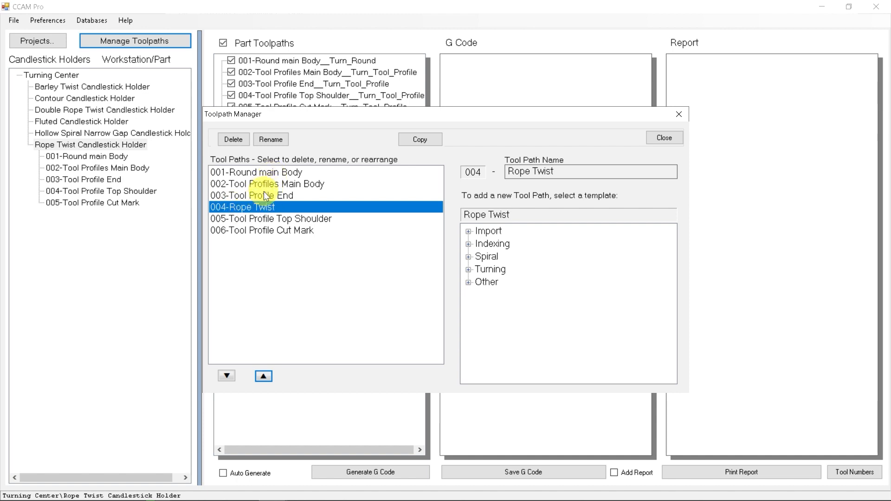
mouse_move(663, 138)
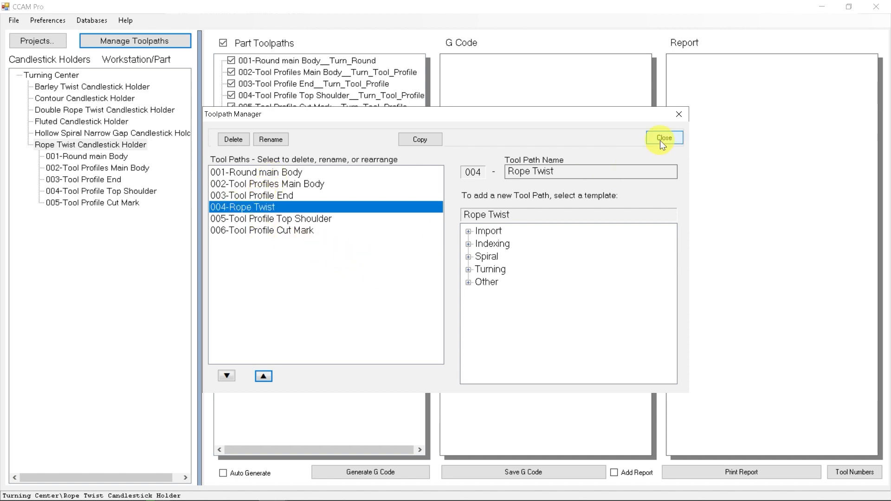
Step: Close Toolpath Manager and open the 004-Rope Twist toolpath's spiral parameters
left_click(663, 138)
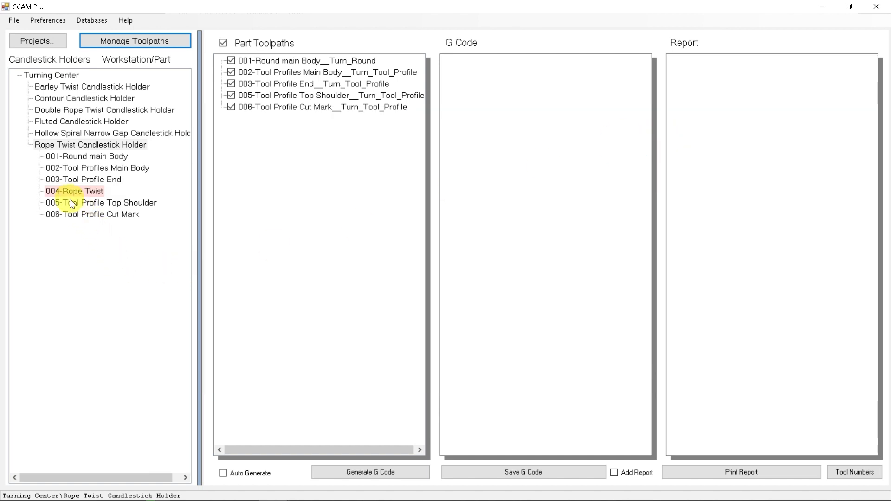
mouse_move(89, 193)
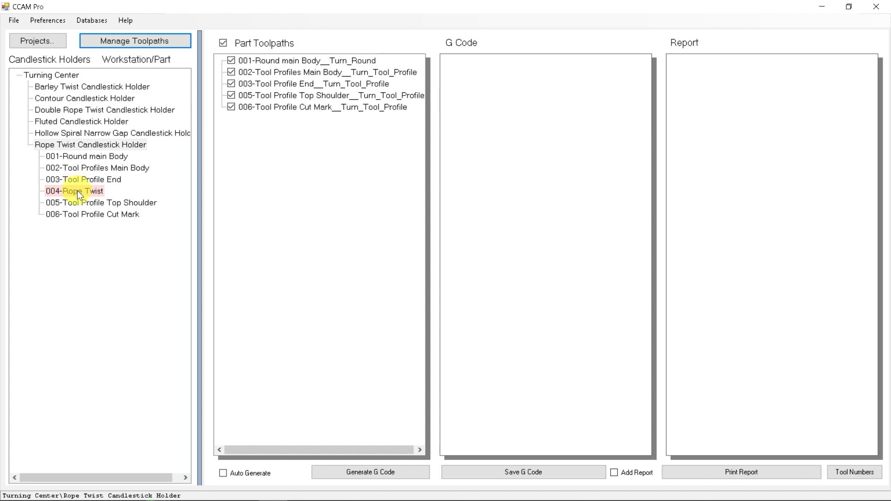
double_click(73, 191)
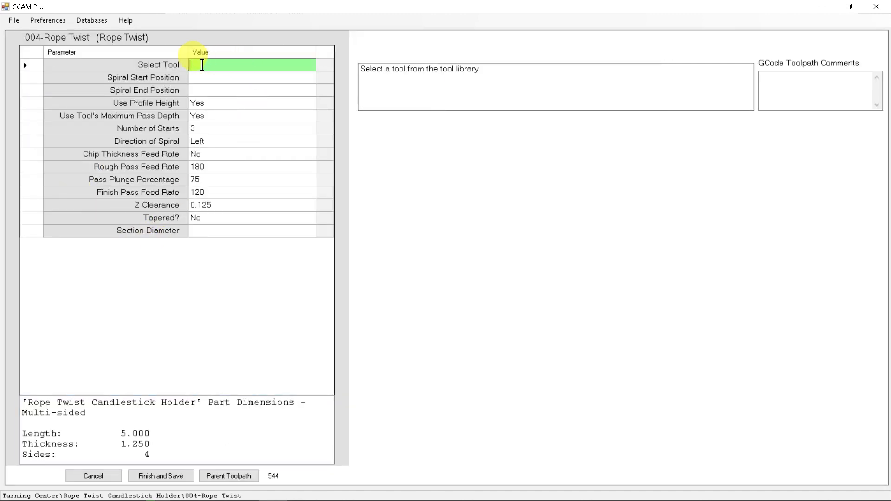
mouse_move(199, 222)
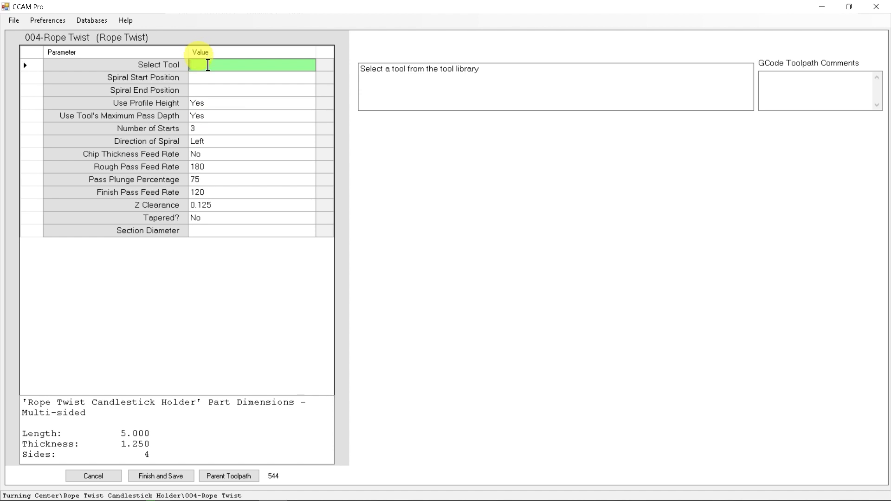
Step: Assign the Rope_Twist family's Rope Twist 1.0 Dia cutter using the last assigned tool number
left_click(252, 65)
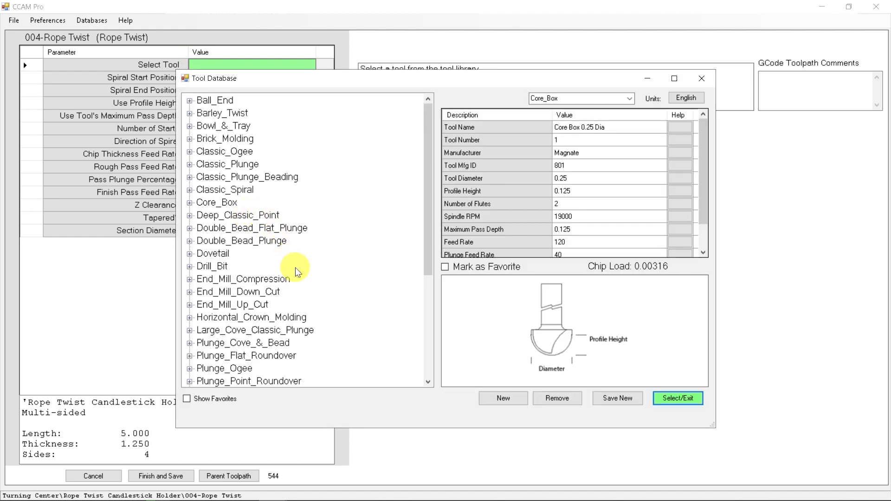
mouse_move(233, 232)
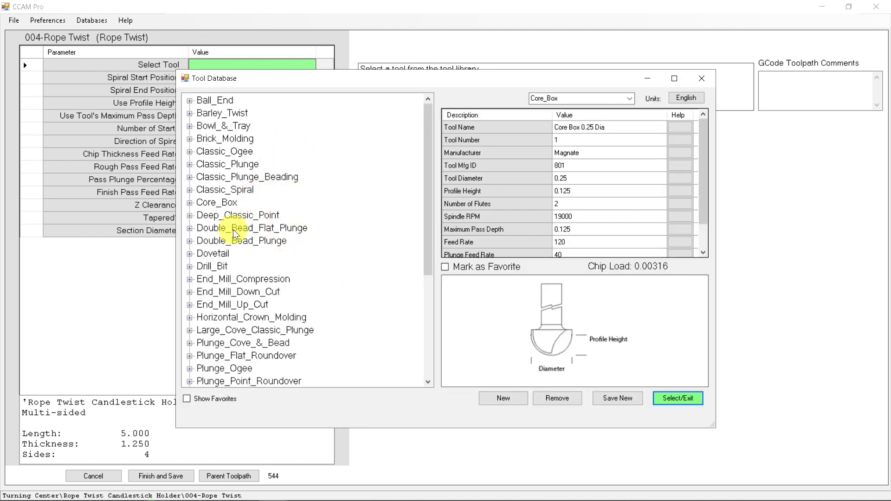
scroll("down", 3)
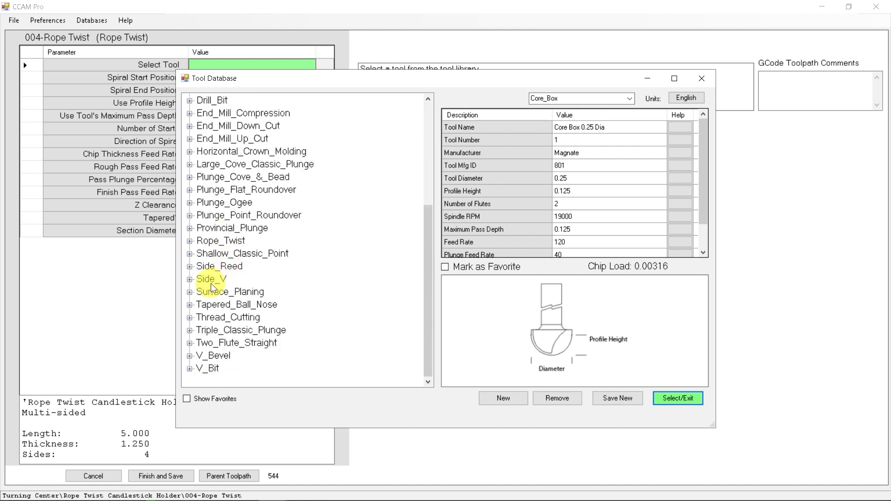
left_click(190, 240)
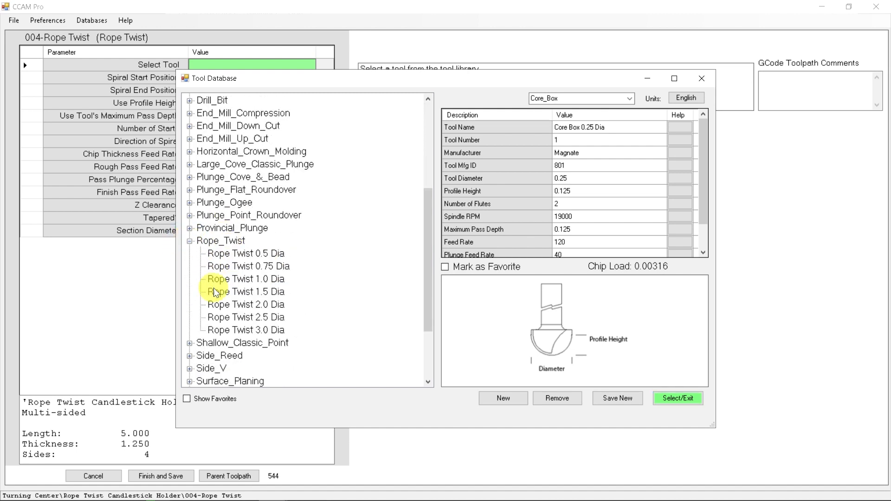
left_click(243, 278)
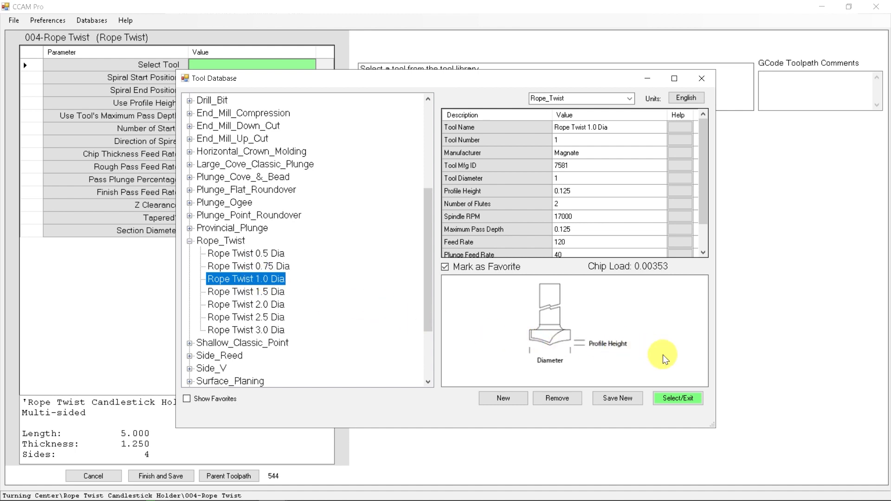
left_click(677, 398)
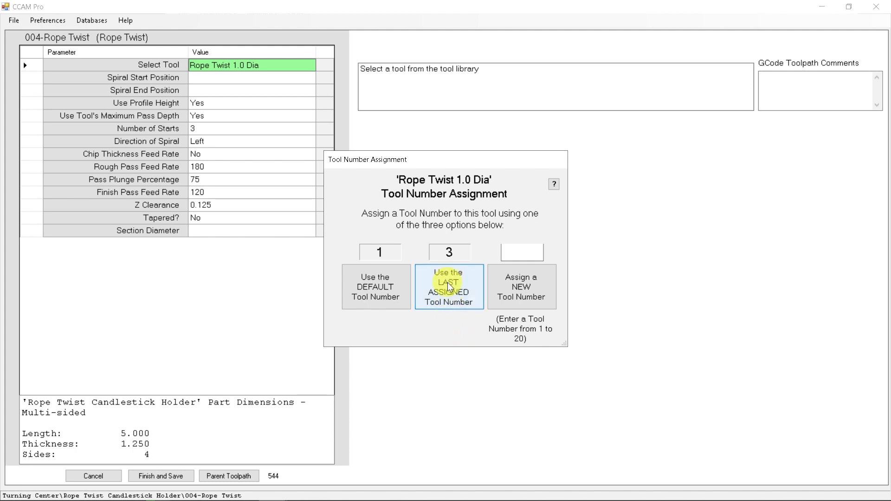
left_click(448, 287)
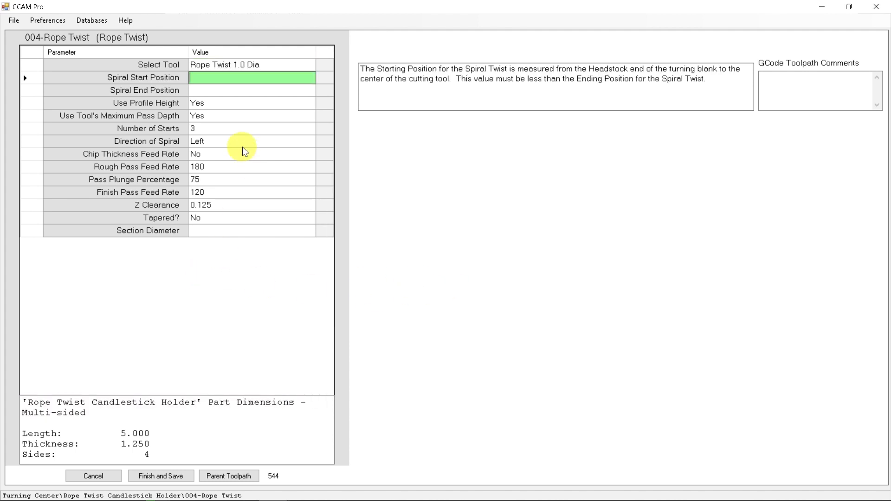
mouse_move(152, 82)
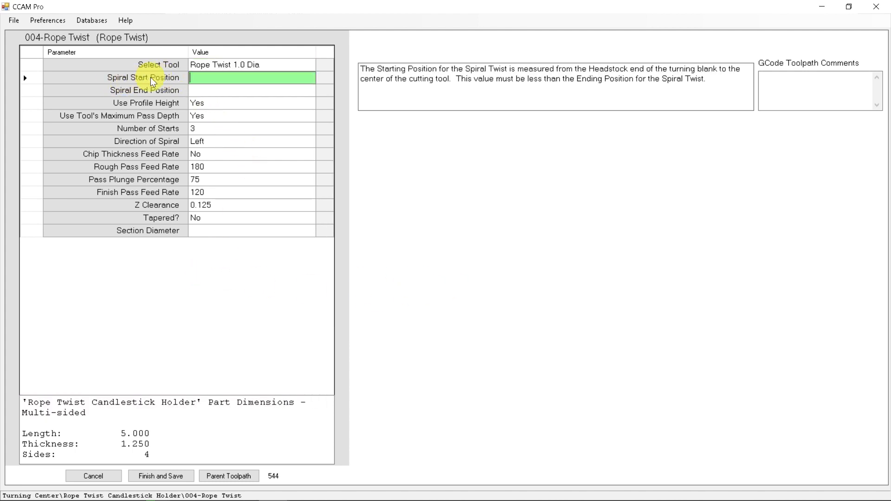
mouse_move(154, 94)
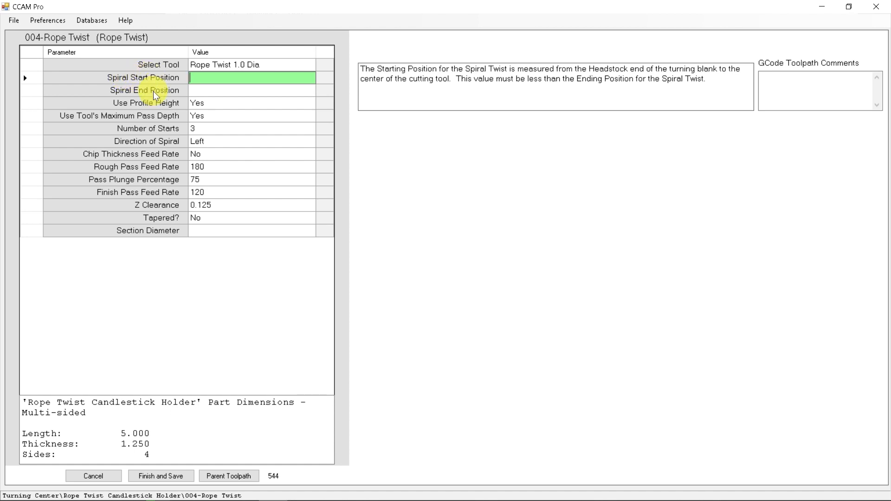
mouse_move(239, 313)
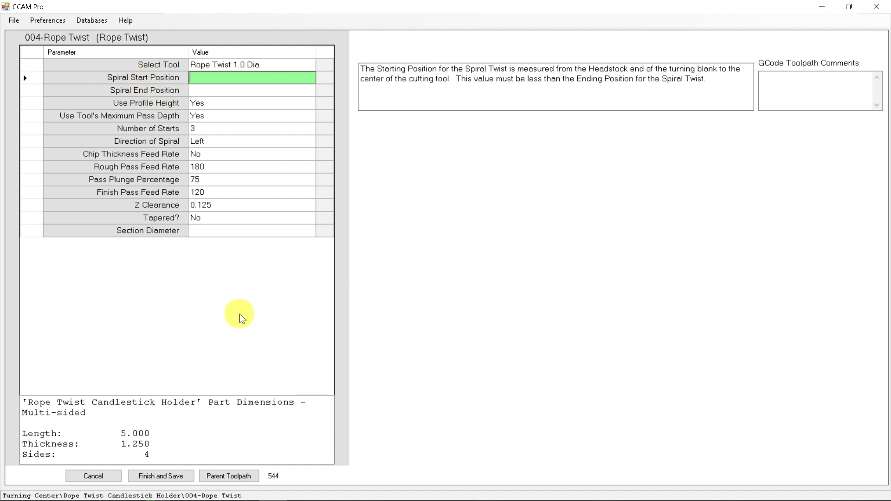
mouse_move(337, 490)
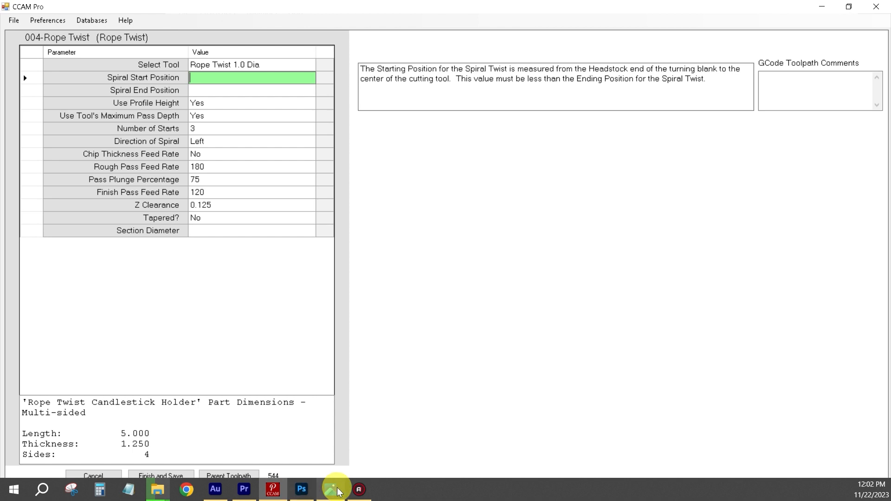
left_click(337, 489)
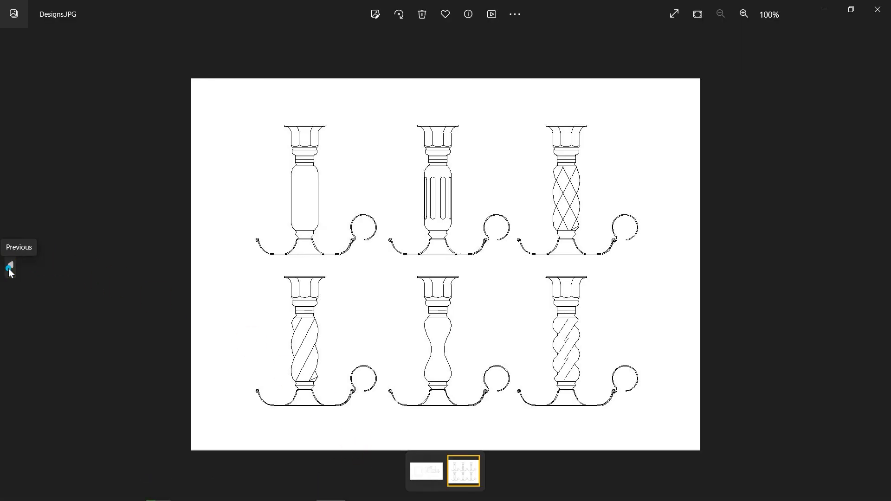
left_click(9, 268)
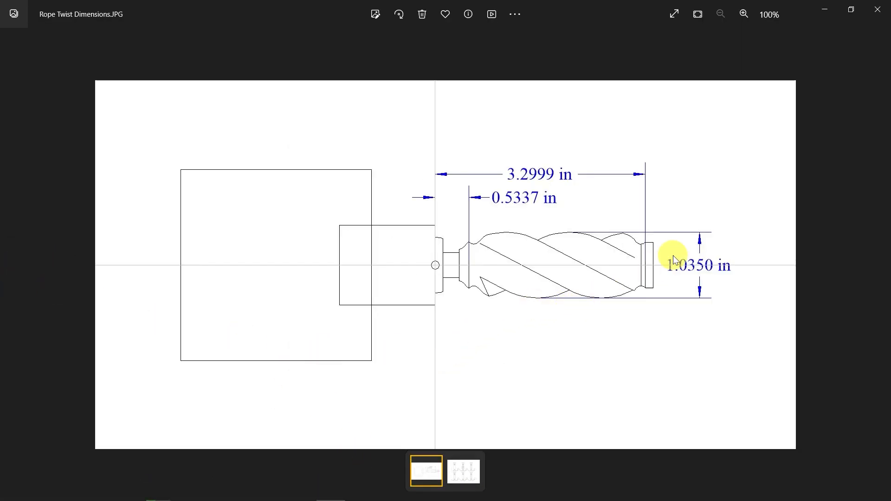
mouse_move(397, 321)
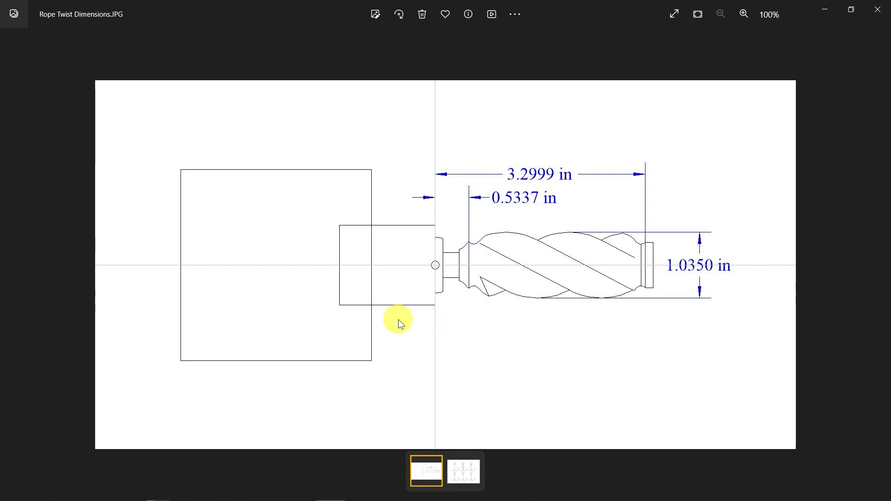
mouse_move(390, 236)
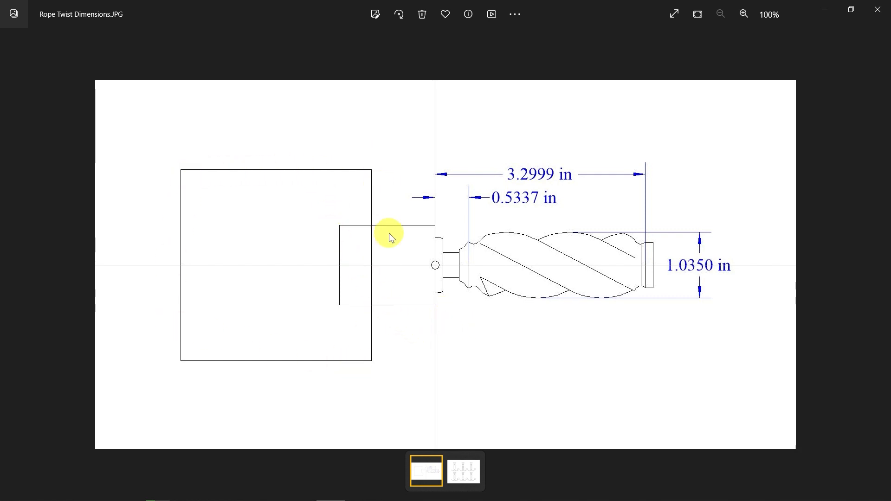
mouse_move(442, 278)
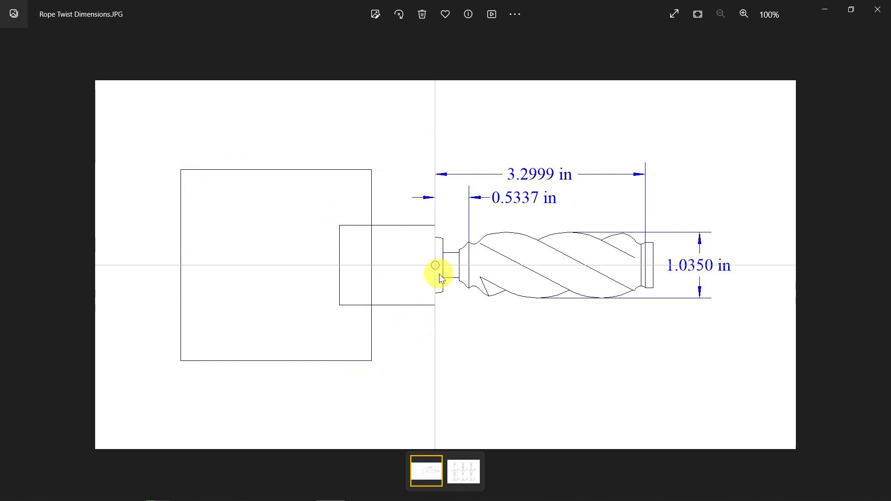
mouse_move(435, 269)
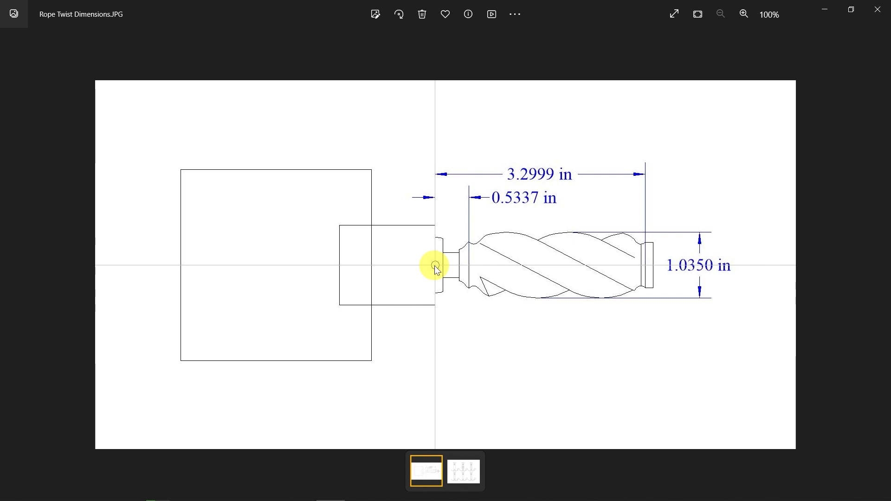
mouse_move(693, 272)
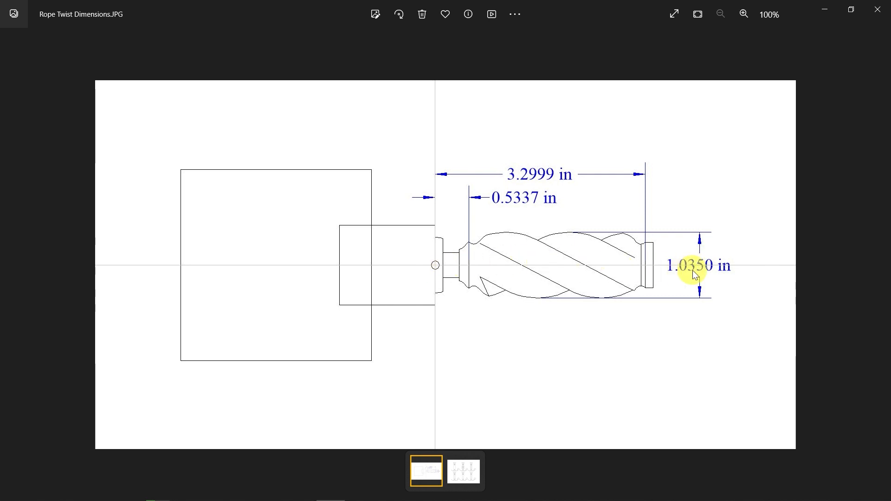
mouse_move(498, 251)
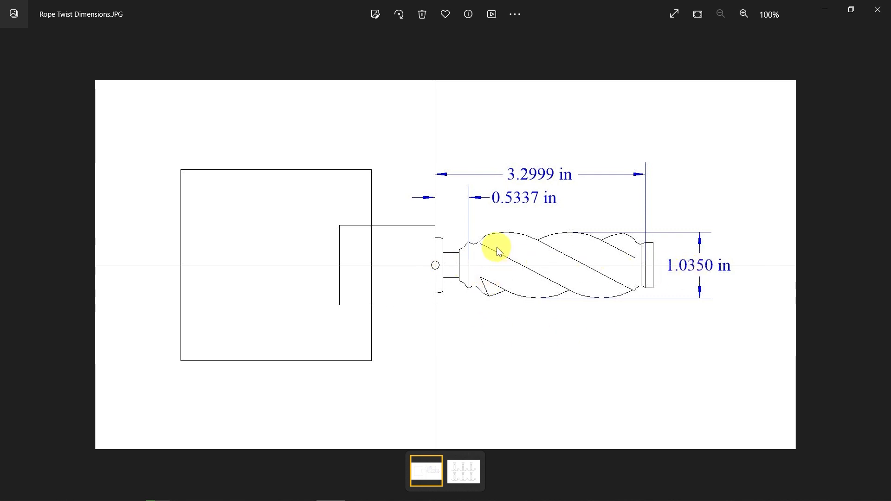
mouse_move(473, 248)
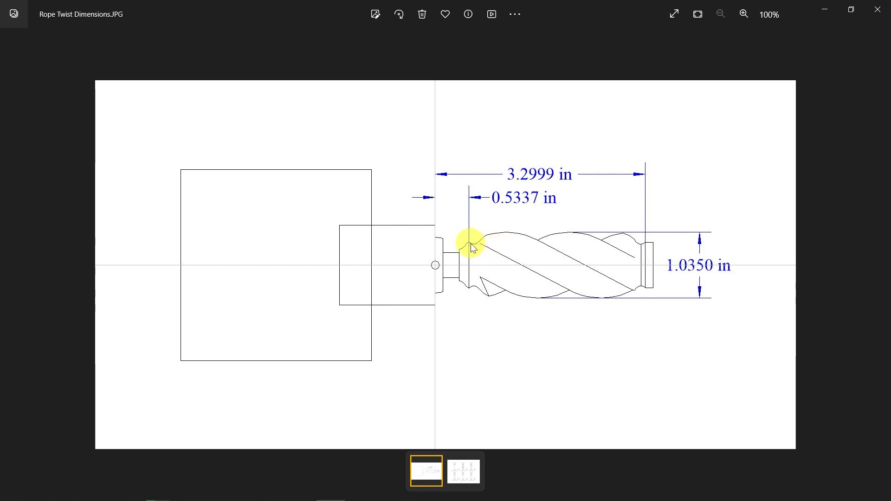
mouse_move(470, 248)
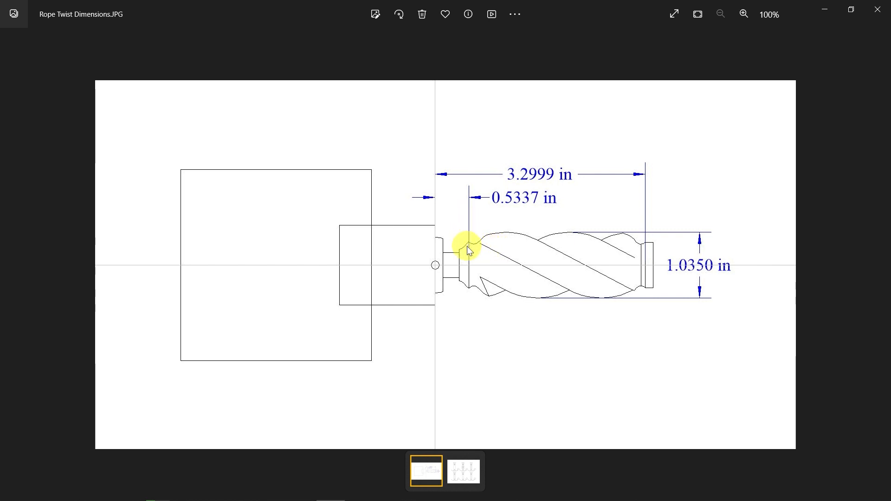
mouse_move(646, 253)
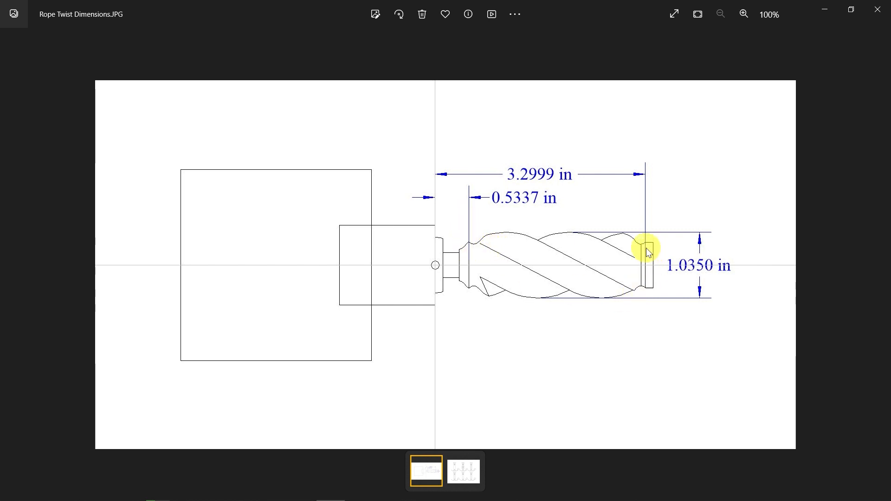
mouse_move(648, 241)
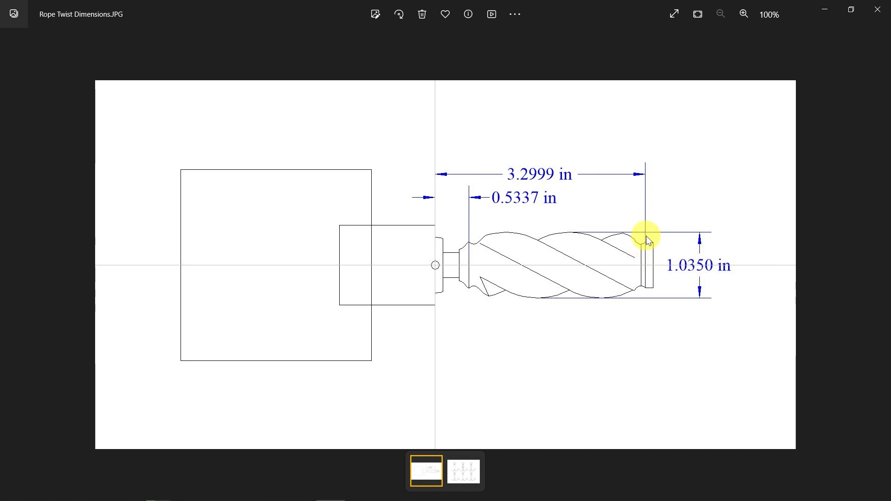
mouse_move(636, 246)
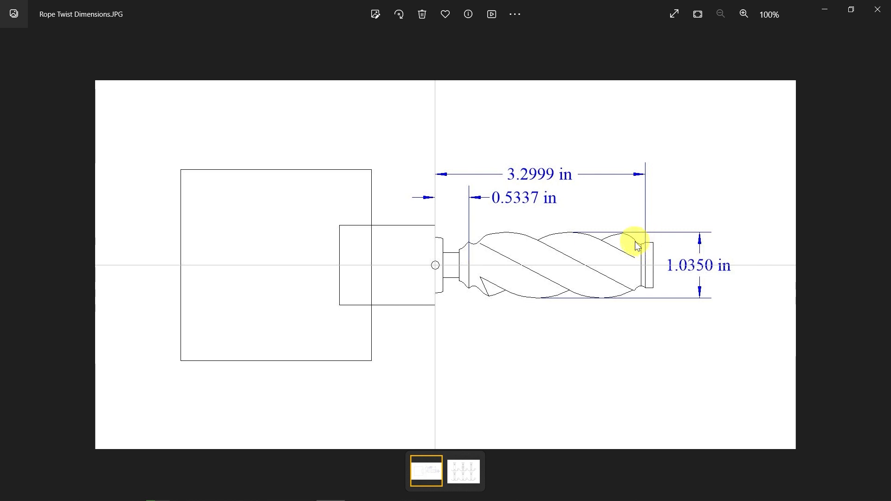
mouse_move(629, 243)
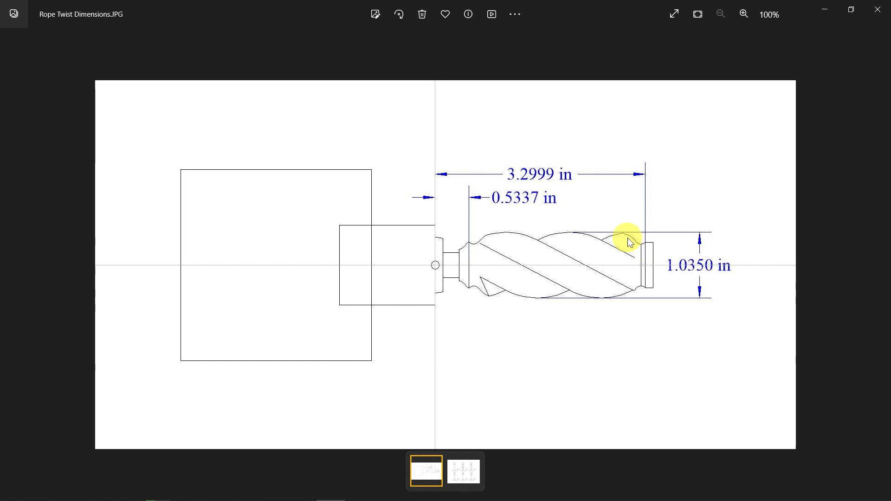
mouse_move(483, 238)
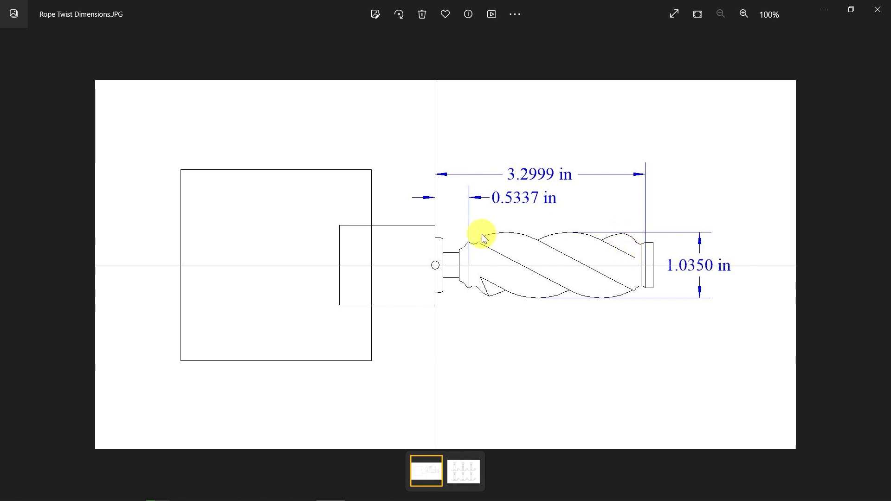
mouse_move(478, 240)
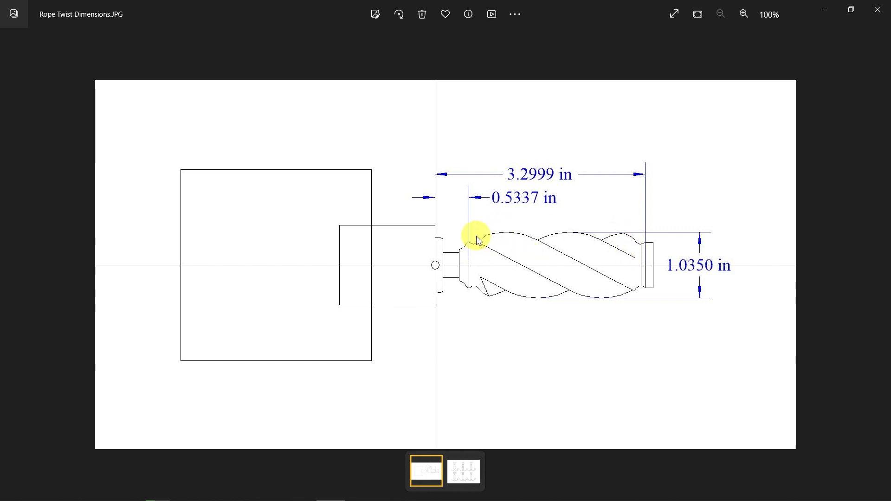
mouse_move(463, 238)
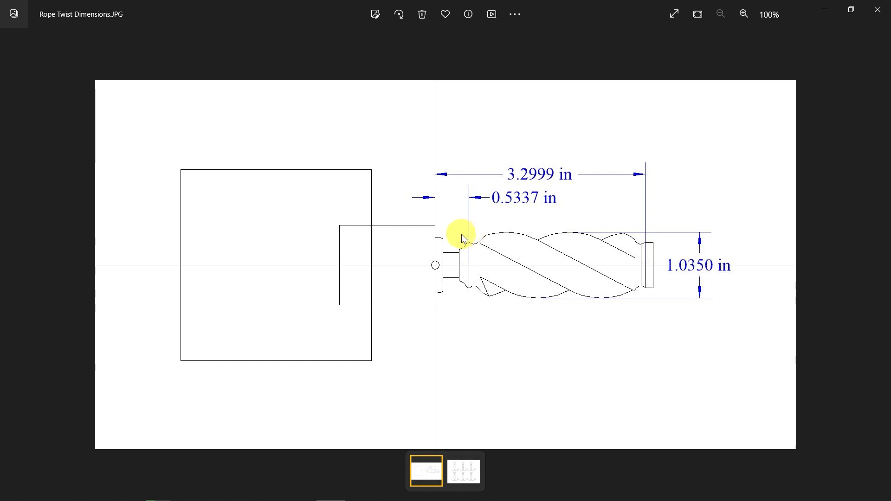
mouse_move(474, 244)
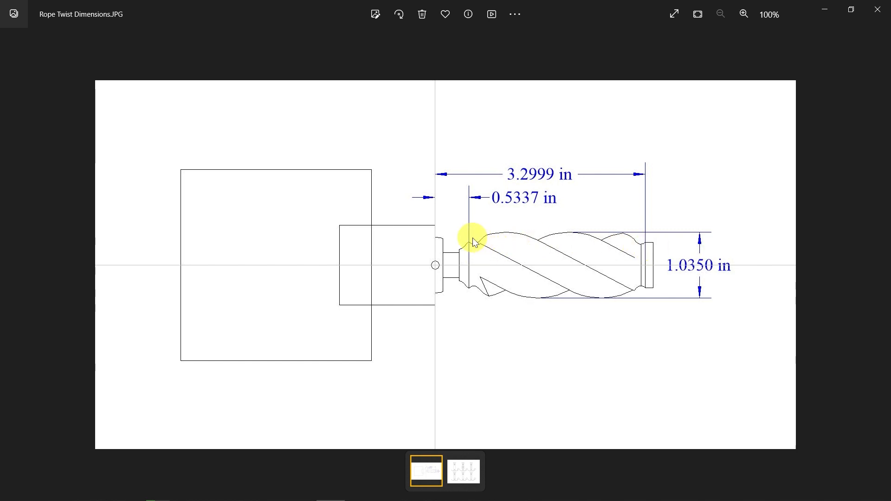
mouse_move(651, 238)
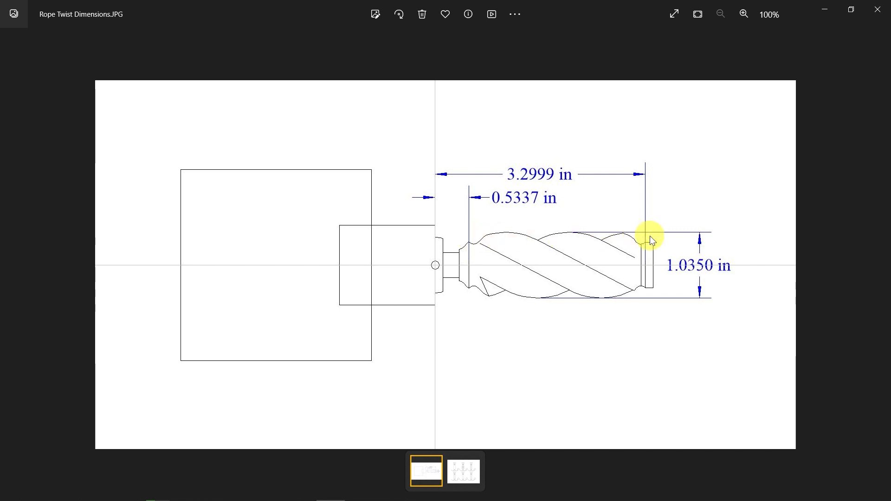
mouse_move(438, 207)
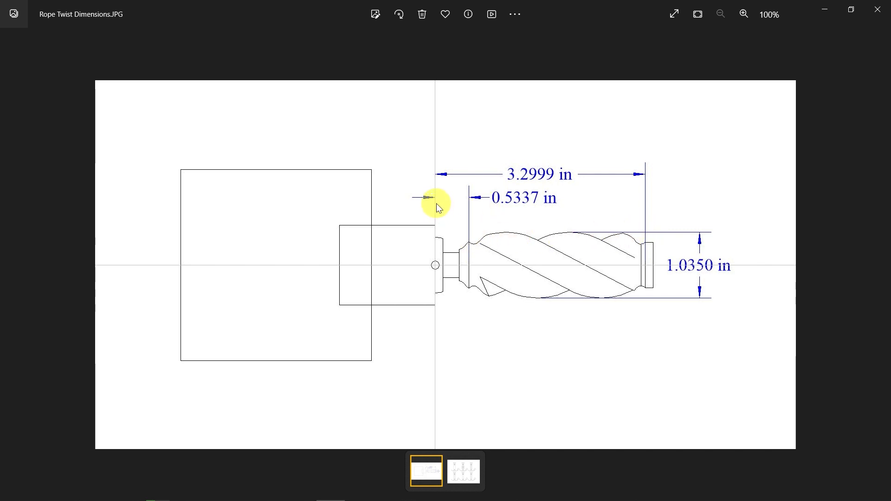
mouse_move(523, 210)
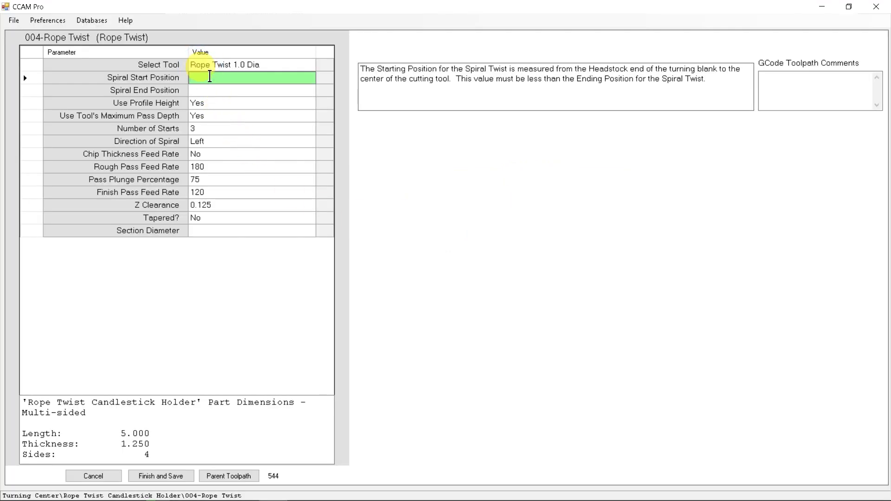
Step: Enter spiral start position 0.5337 and spiral end position 3.2999
type("0.5337")
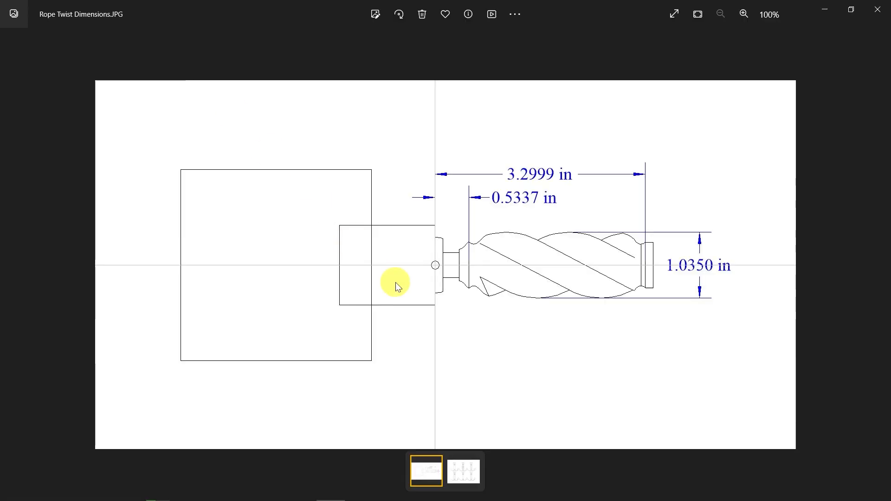
mouse_move(502, 182)
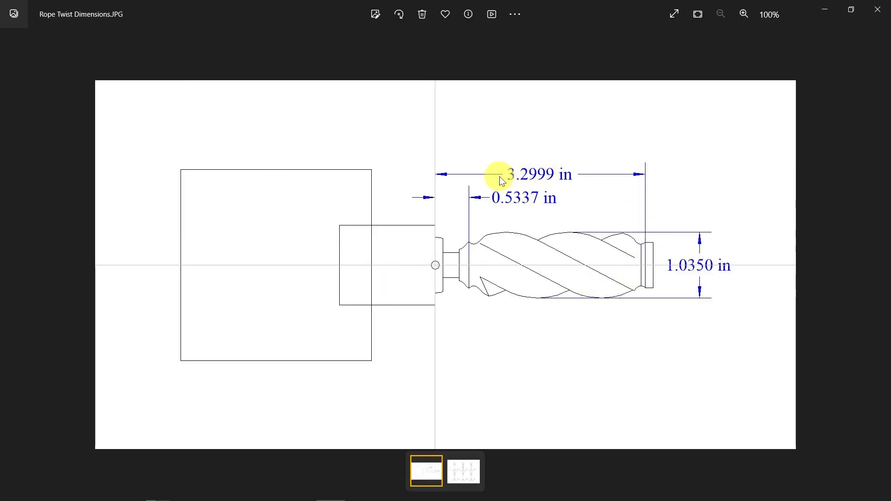
mouse_move(546, 186)
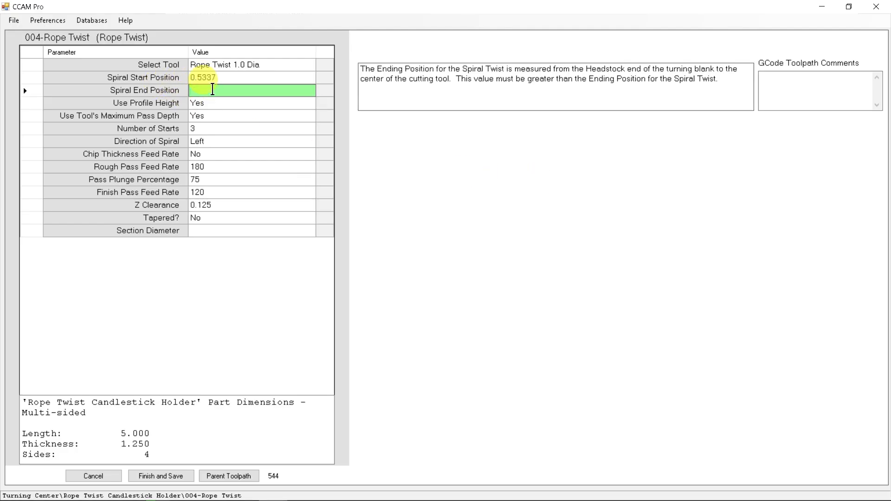
type("3.2999")
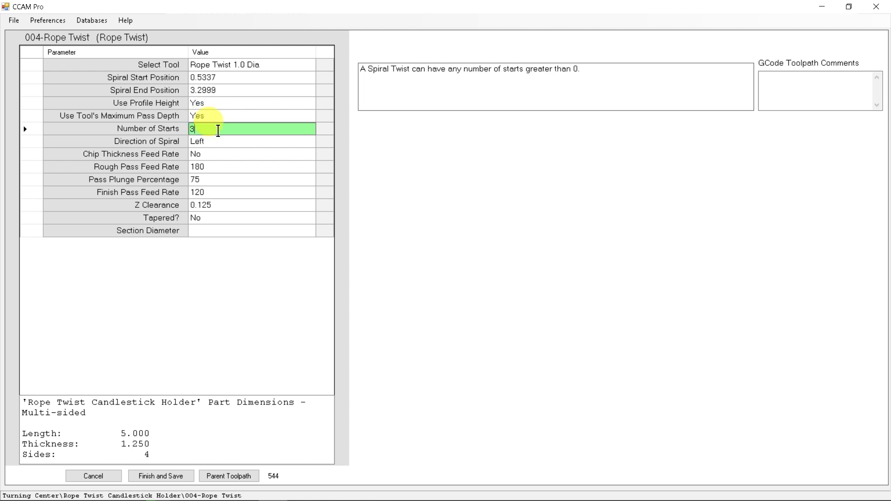
mouse_move(220, 235)
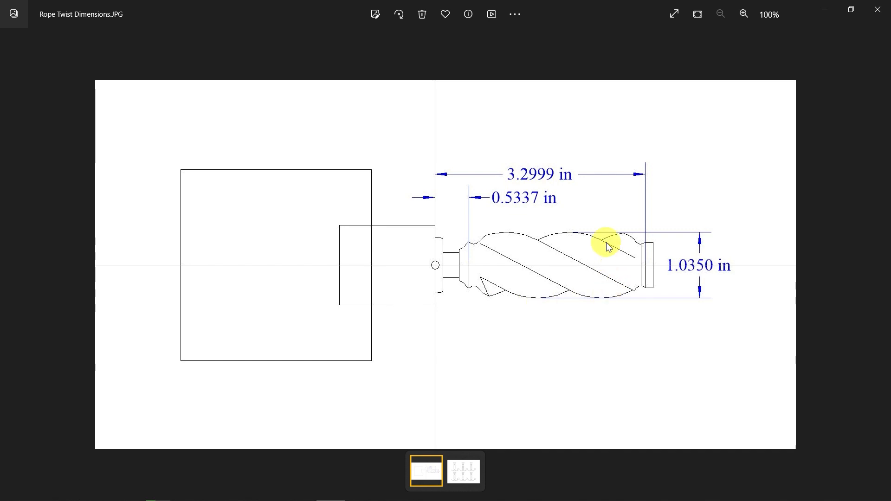
mouse_move(482, 246)
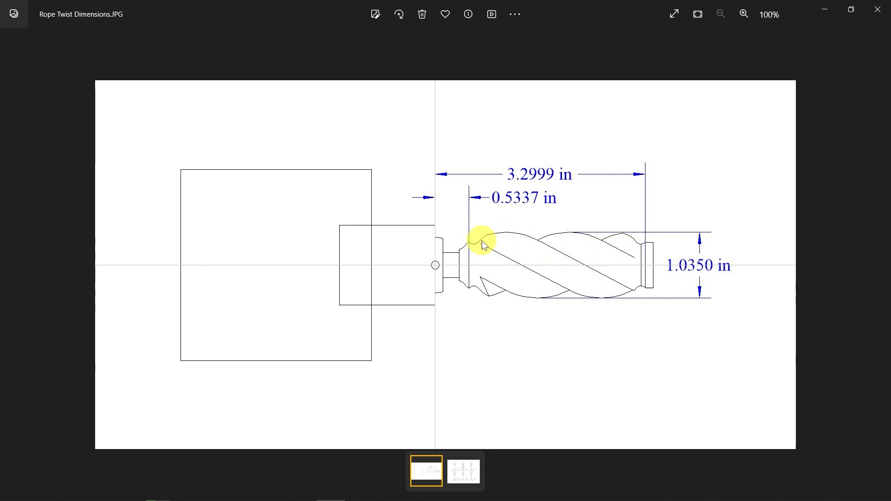
mouse_move(671, 272)
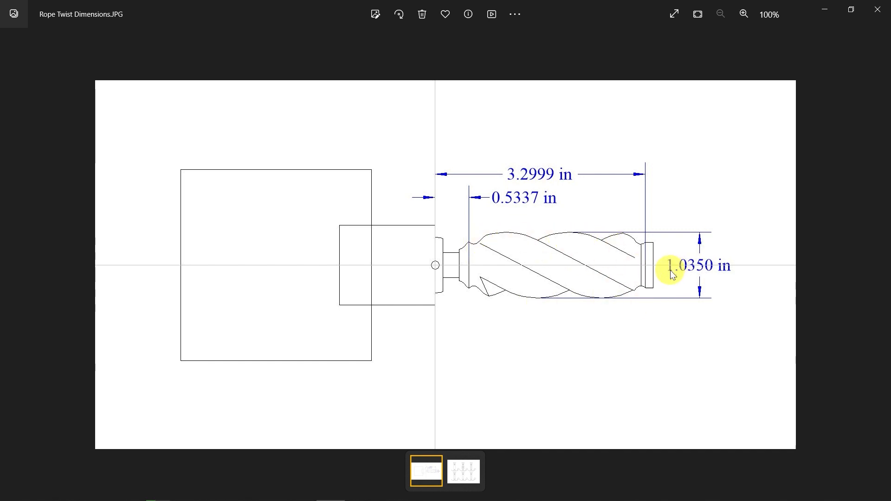
mouse_move(670, 272)
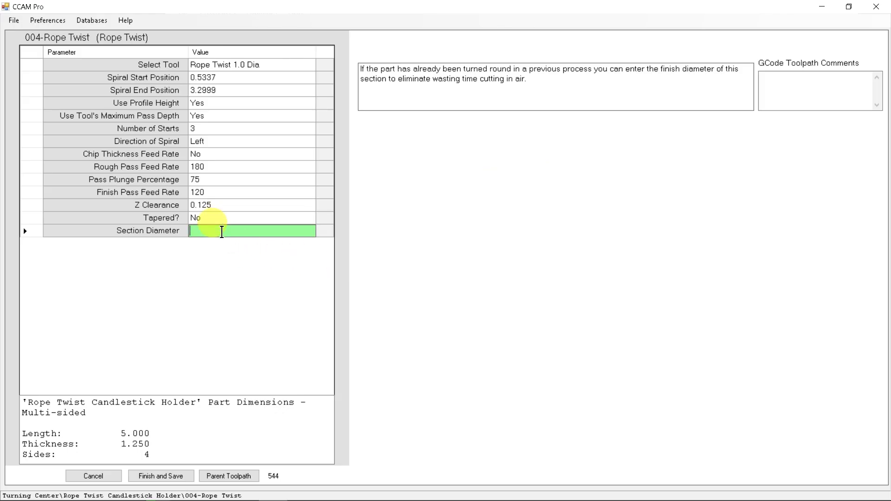
Step: Set section diameter to 1.035, then finish and save the 004-Rope Twist toolpath
type("1.035")
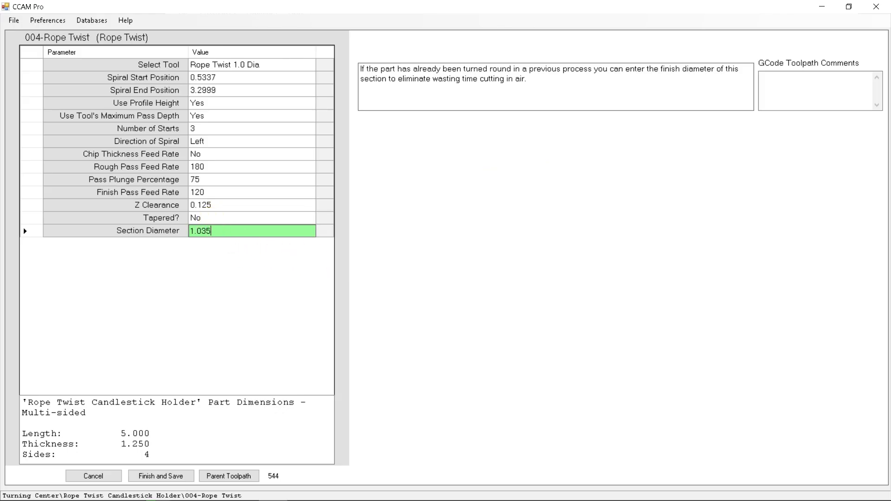
mouse_move(161, 476)
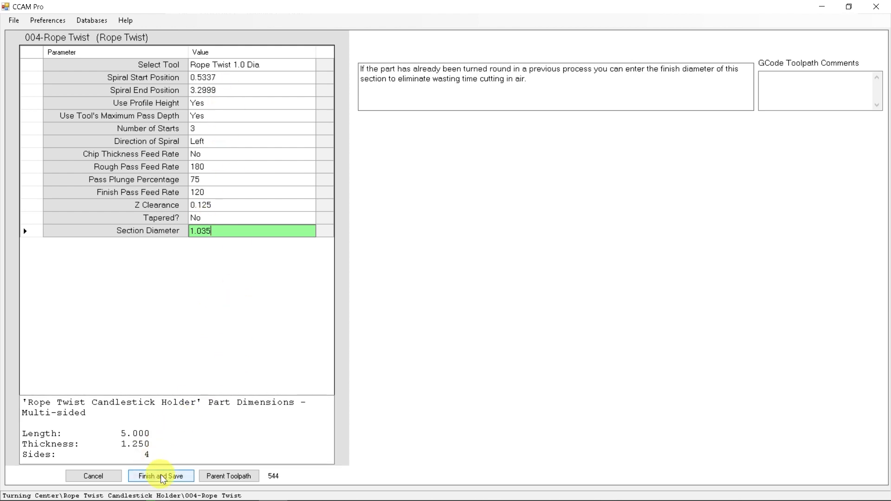
left_click(161, 476)
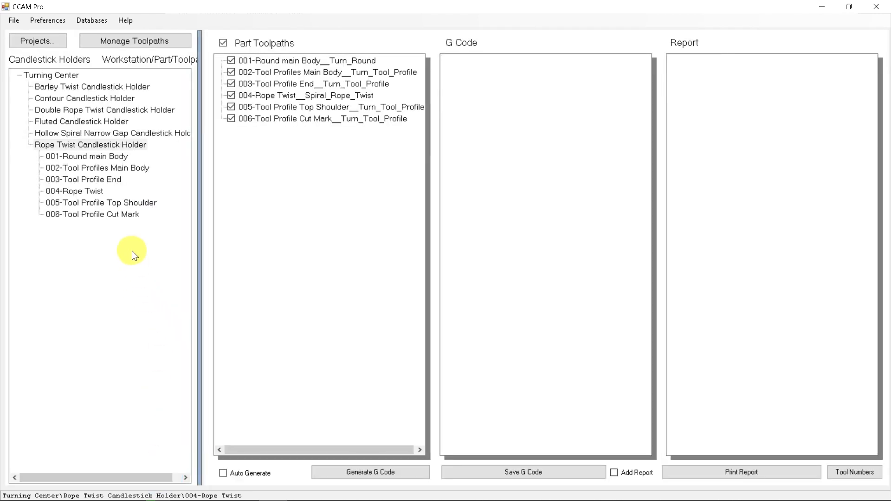
mouse_move(347, 369)
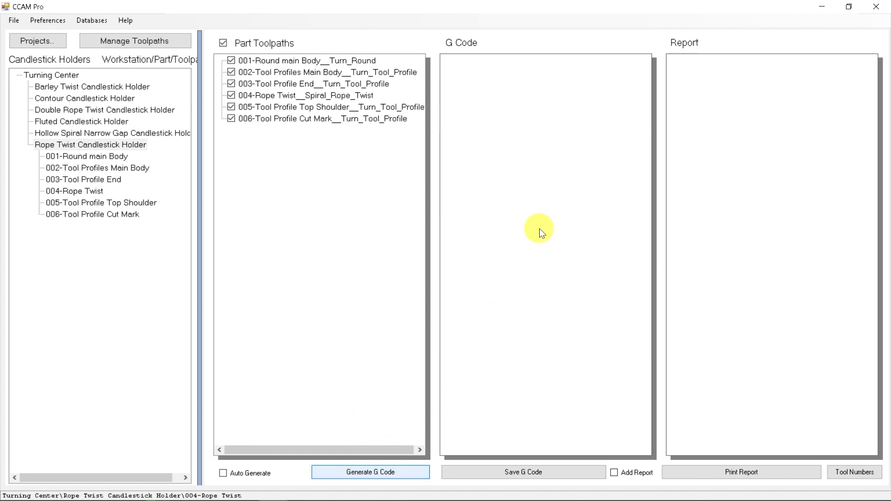
Step: Generate G code and the part report for all six toolpaths, then scroll the output
left_click(370, 472)
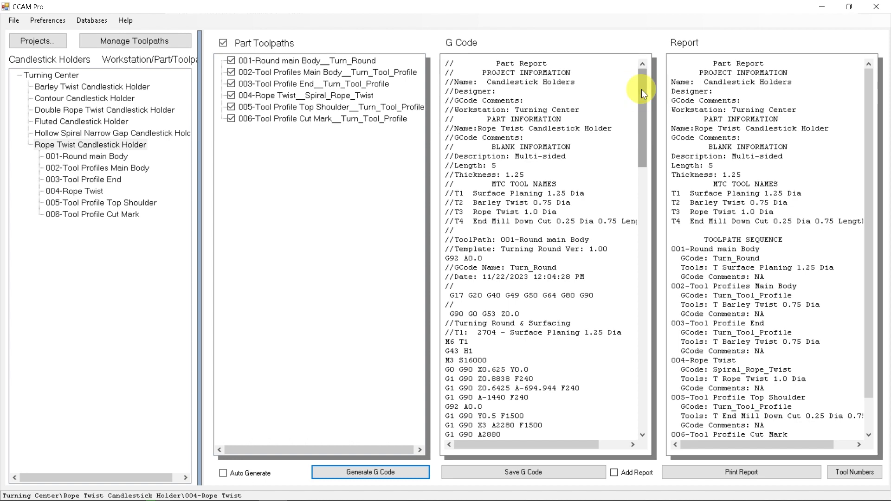
scroll("down", 3)
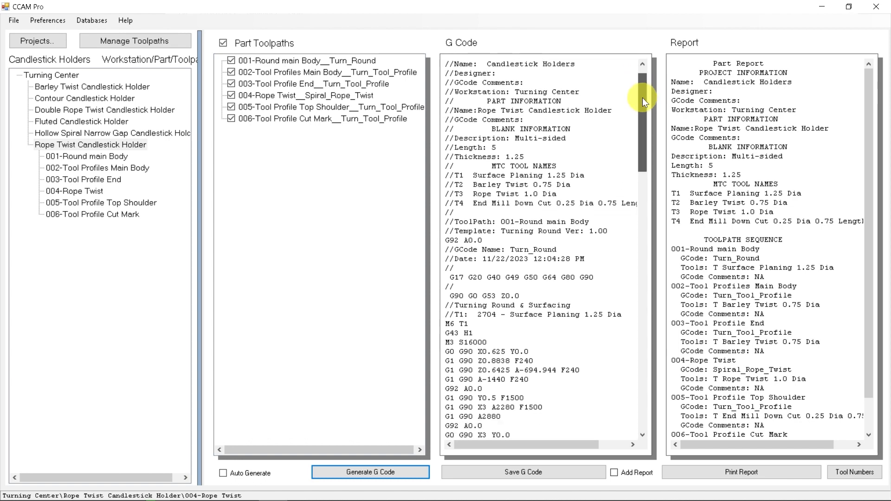